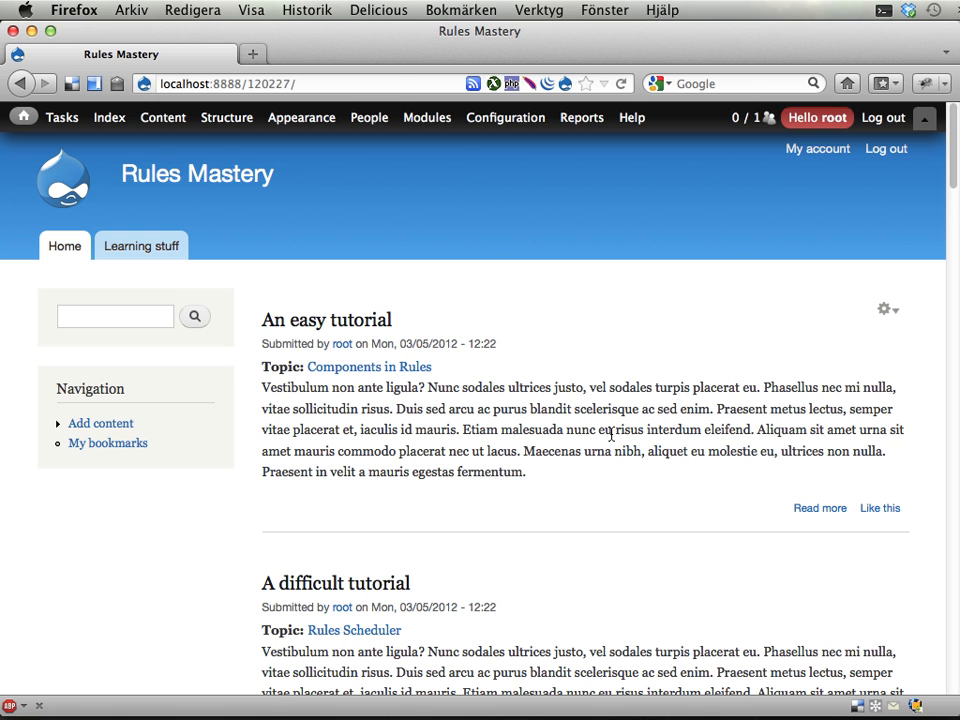
{"action": "mouse_move", "coordinate": [616, 180]}
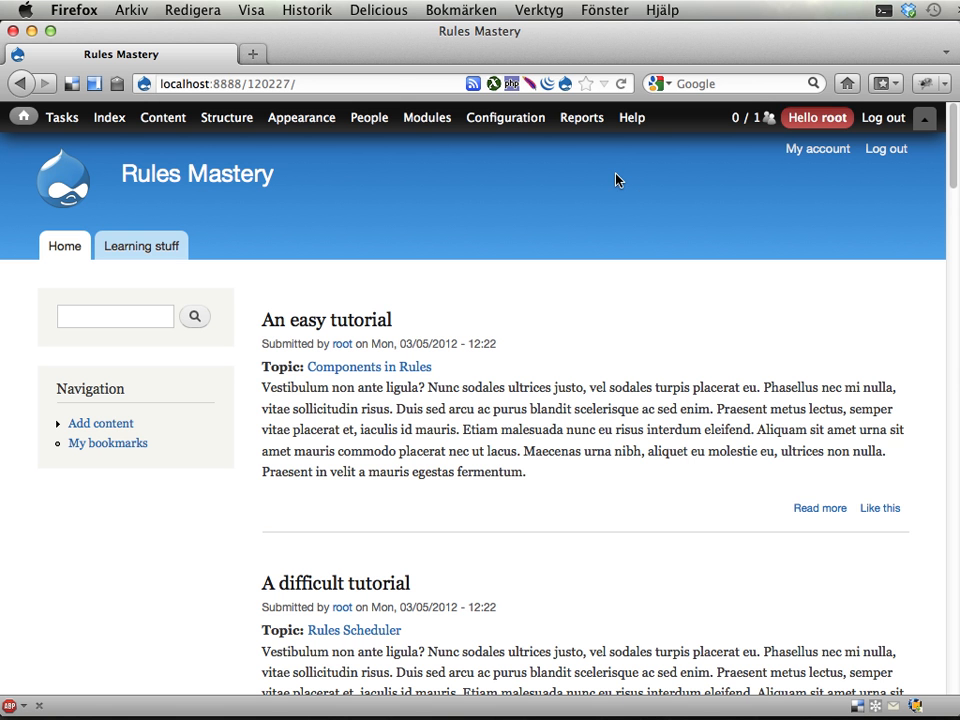
{"action": "mouse_move", "coordinate": [540, 170]}
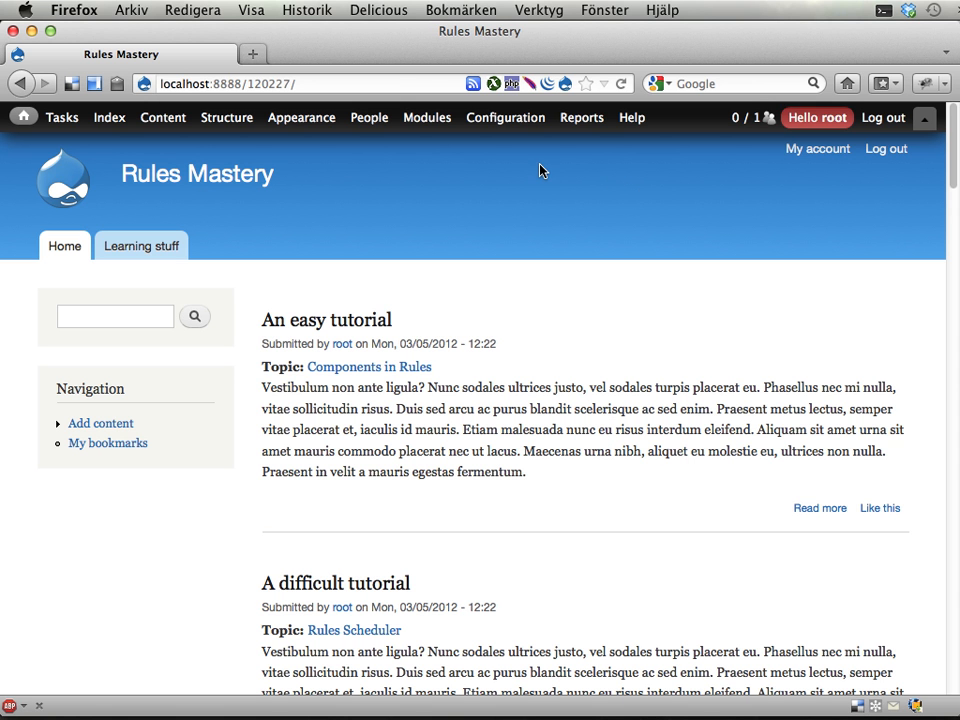
Navigate from the front page to the Rules administration listing active reaction rules.
{"action": "left_click", "coordinate": [504, 116]}
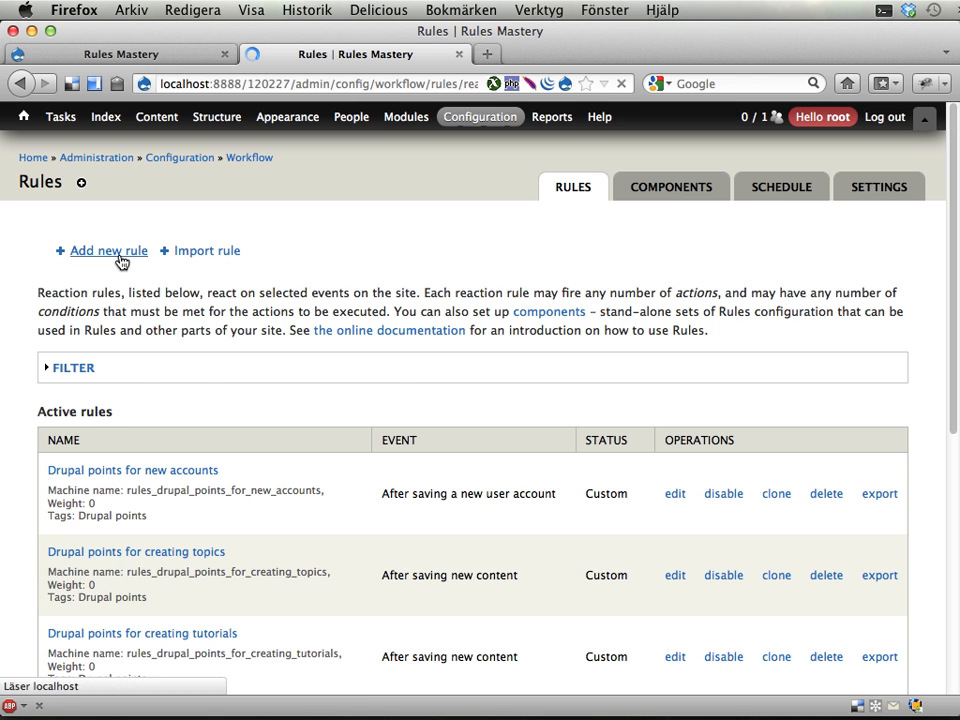
Create reaction rule 'Drupal points for spam reporting', tag Drupal points, event After deleting a comment, and save.
{"action": "left_click", "coordinate": [108, 250]}
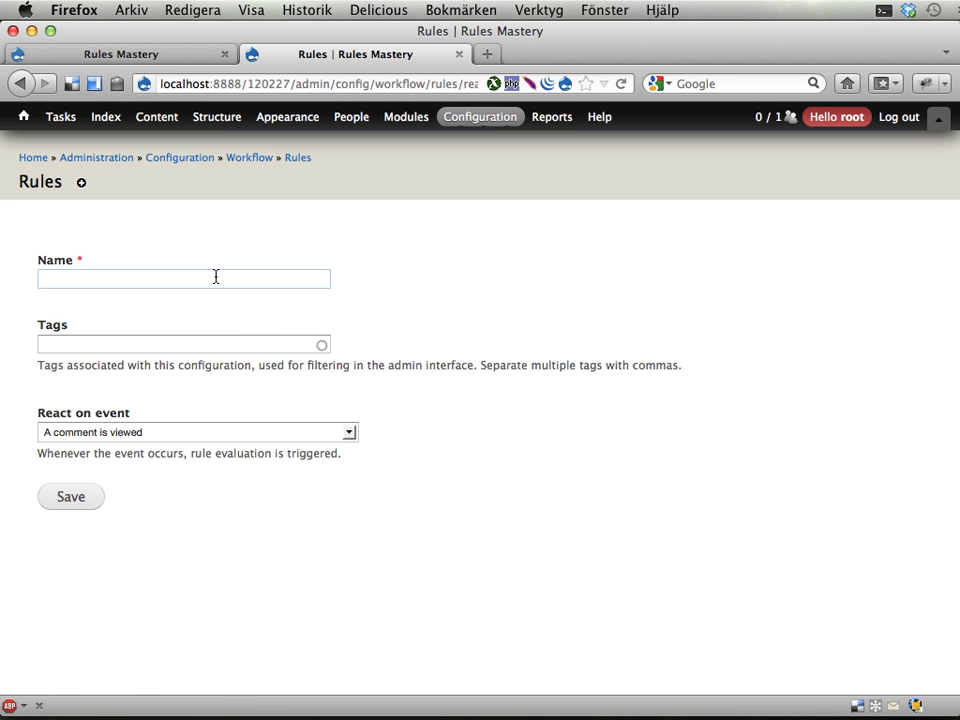
{"action": "type", "text": "Ara"}
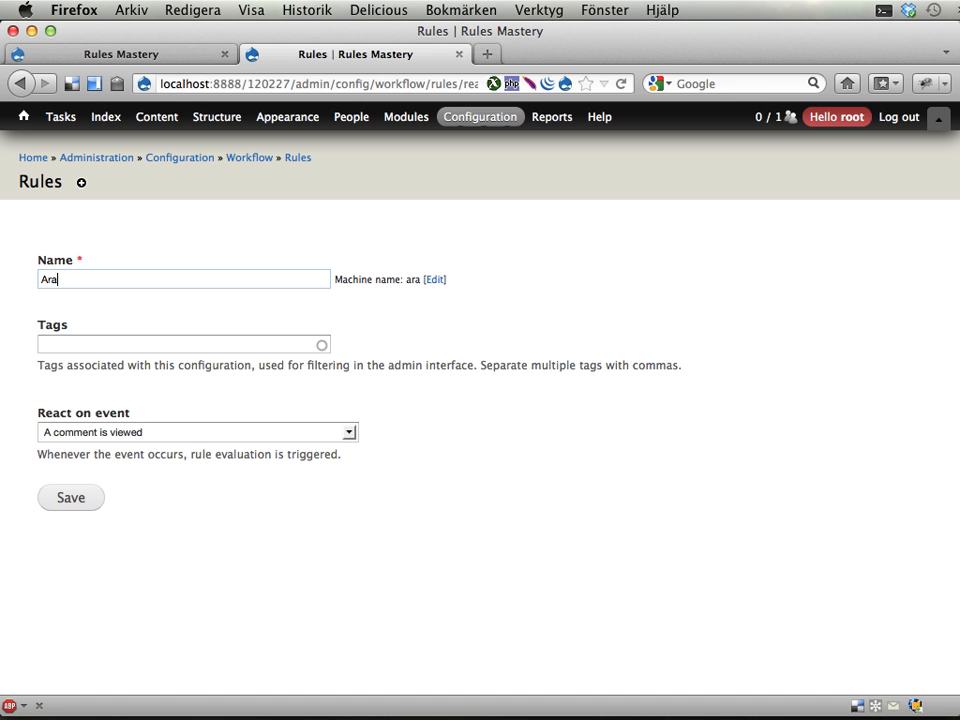
{"action": "type", "text": "Award"}
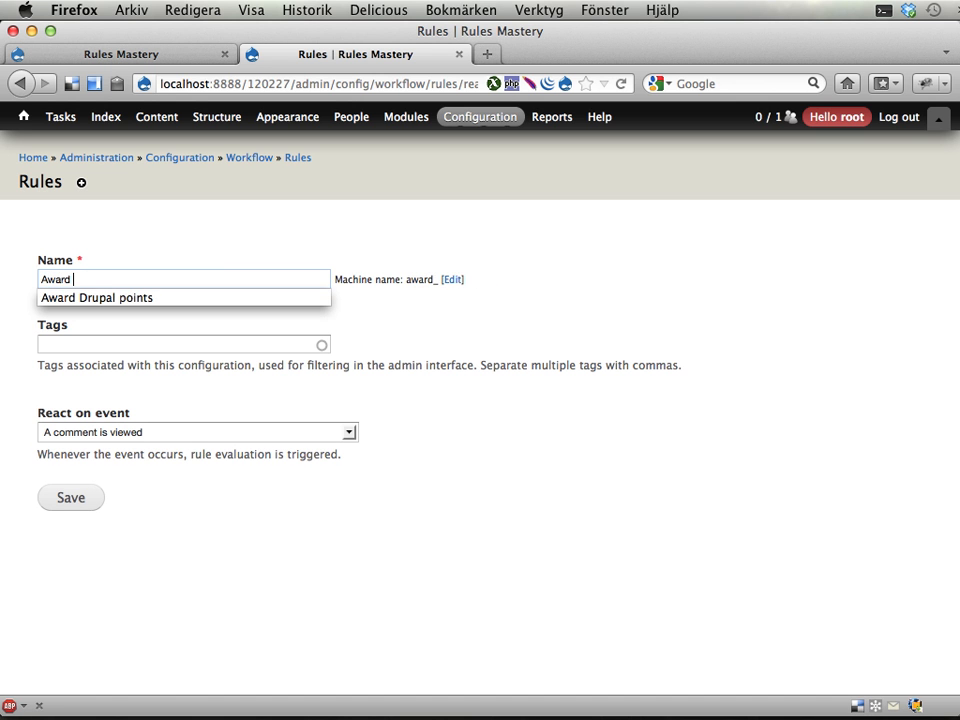
{"action": "type", "text": "Drupal points for spam re"}
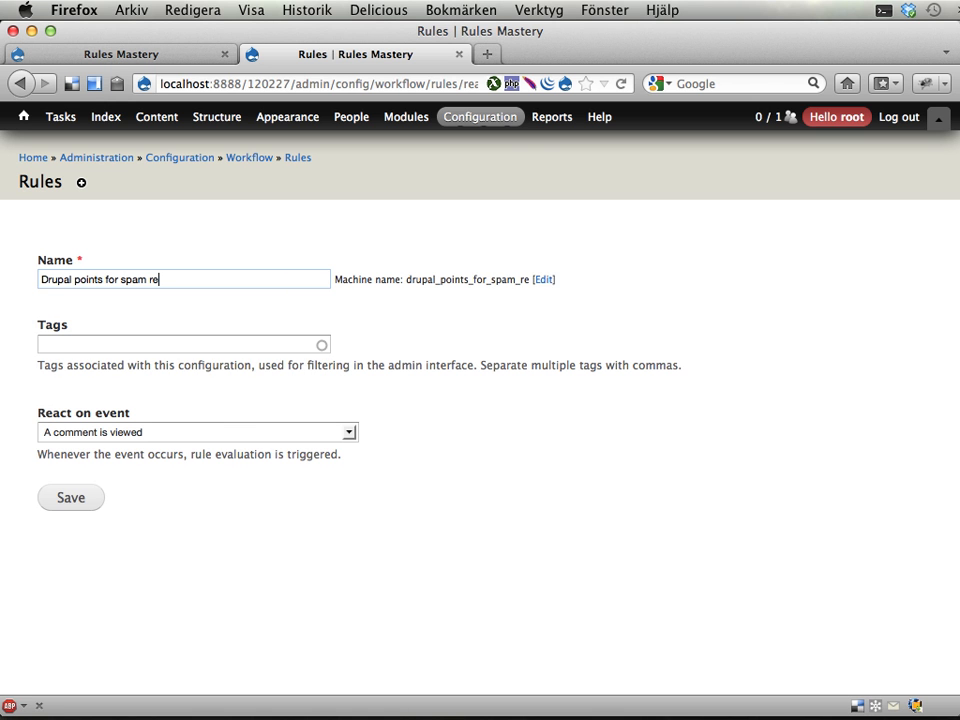
{"action": "type", "text": "dr"}
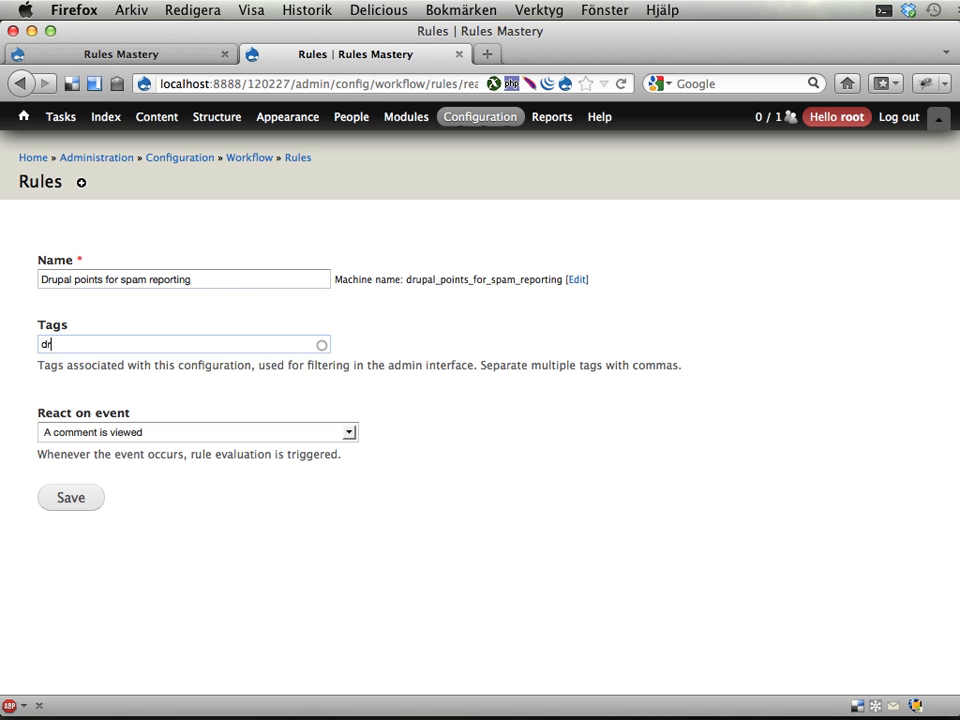
{"action": "type", "text": "Drupal points"}
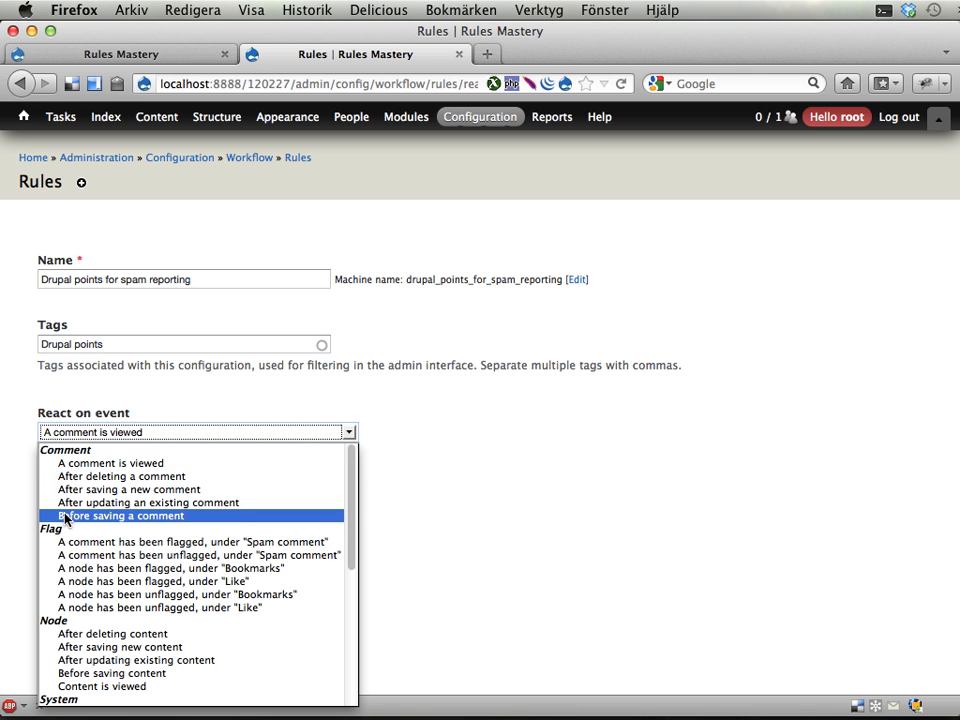
{"action": "mouse_move", "coordinate": [120, 476]}
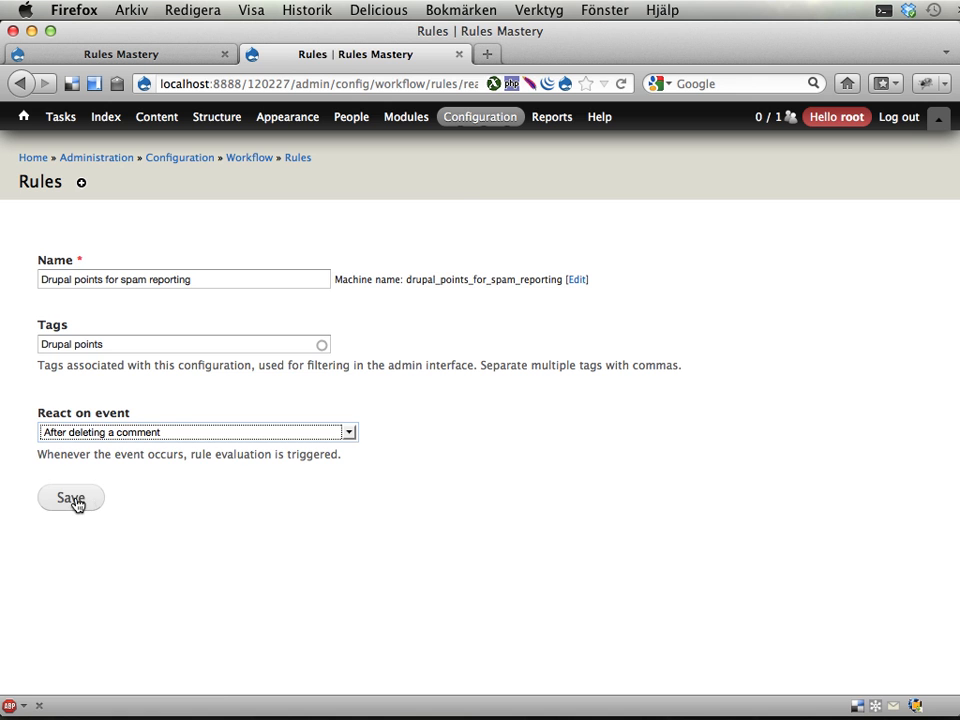
{"action": "left_click", "coordinate": [70, 498]}
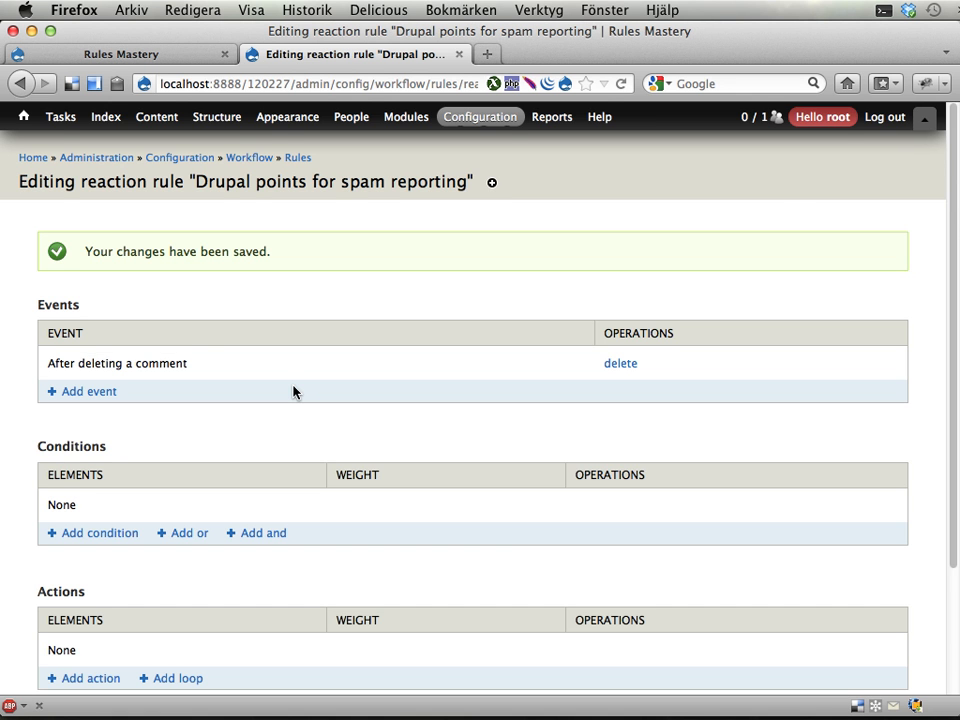
Begin adding an action to the spam reporting rule from its Actions section.
{"action": "scroll", "scroll_direction": "down", "scroll_amount": 3}
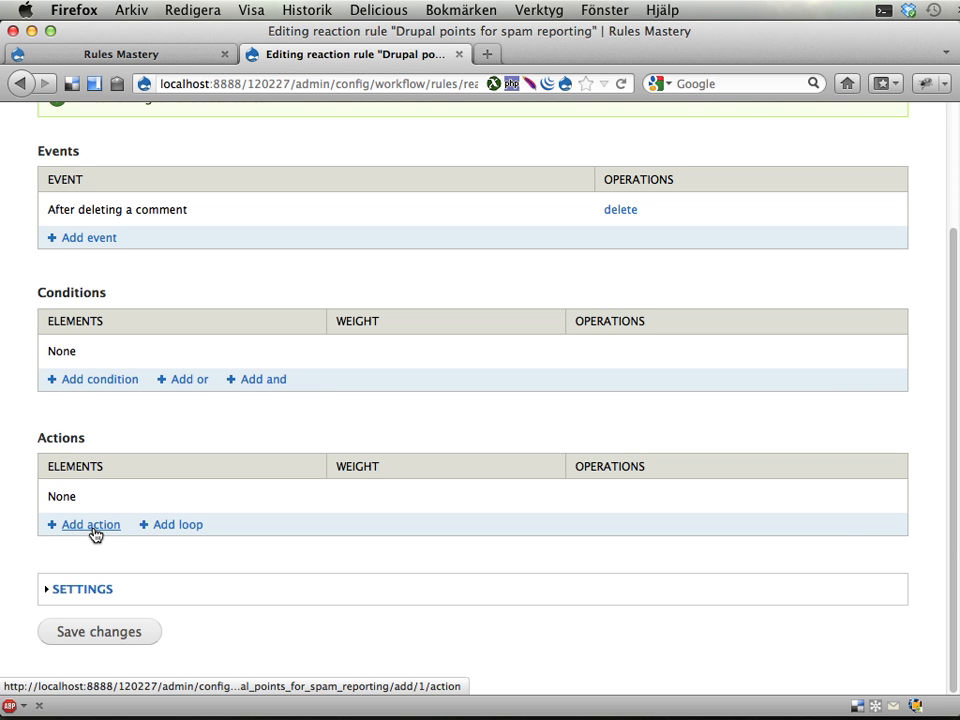
{"action": "mouse_move", "coordinate": [108, 536]}
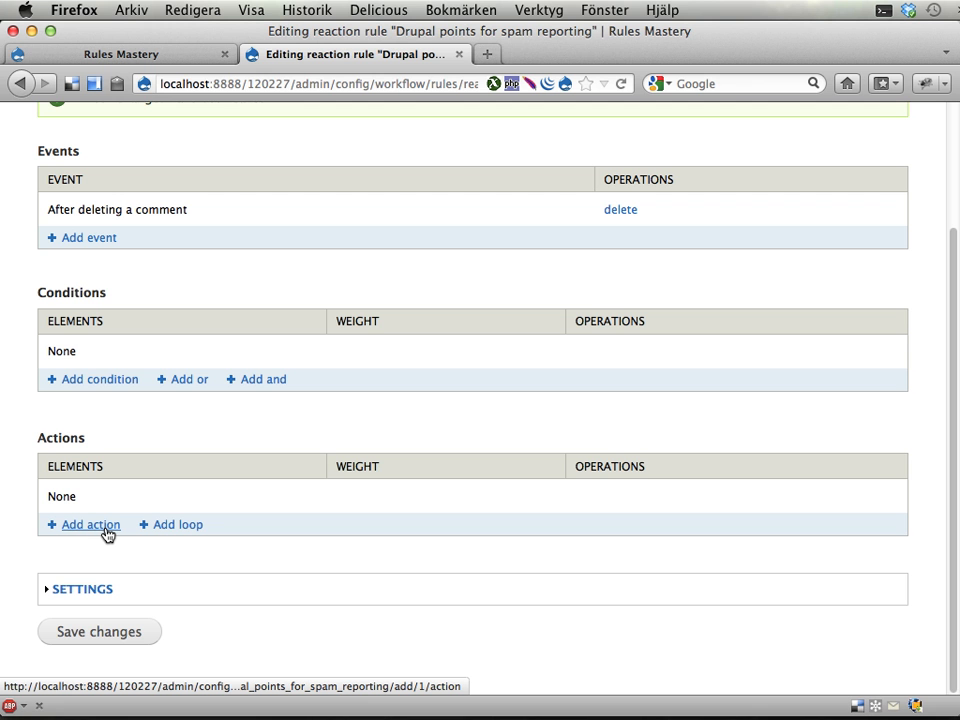
{"action": "left_click", "coordinate": [90, 524]}
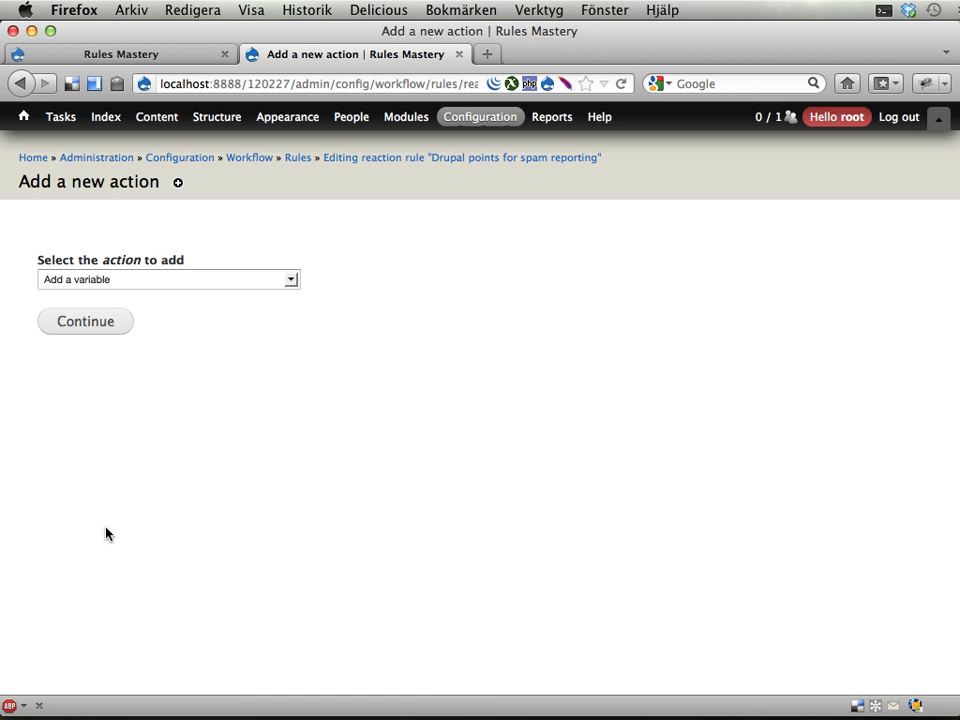
Add 'Fetch users who have flagged a comment' for the Spam comment flag, providing Spam reporters (reporters).
{"action": "left_click", "coordinate": [164, 280]}
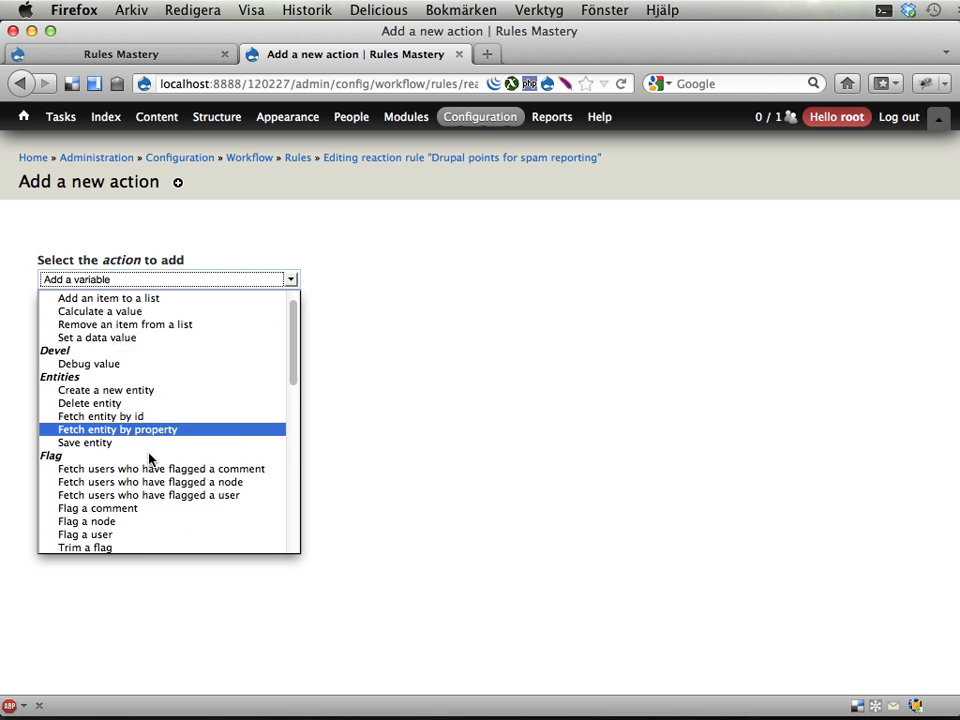
{"action": "scroll", "scroll_direction": "down", "scroll_amount": 3}
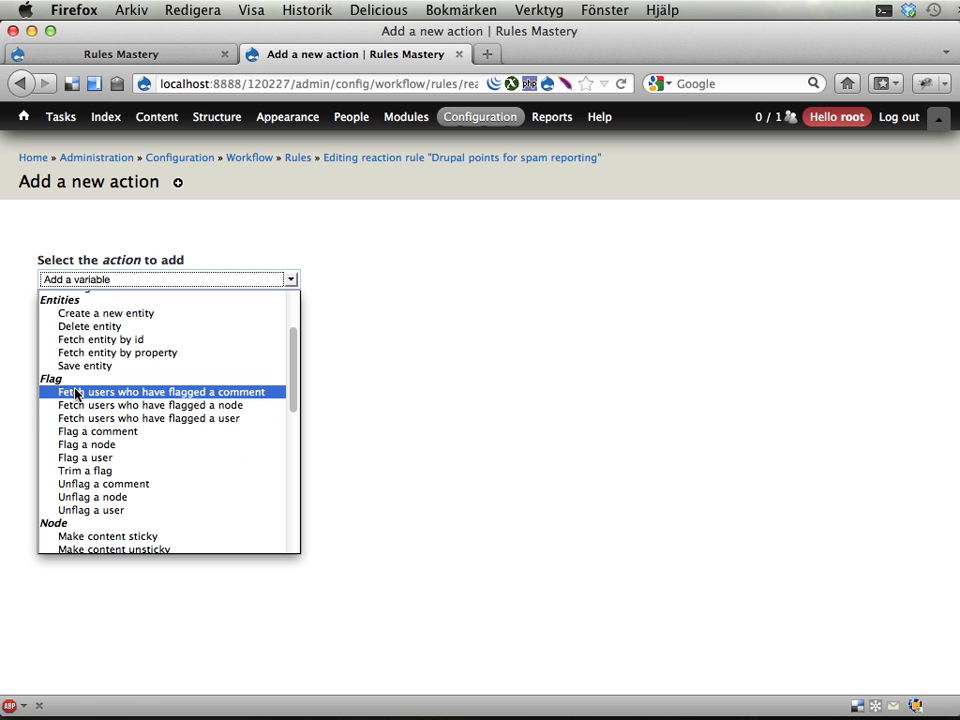
{"action": "left_click", "coordinate": [156, 390]}
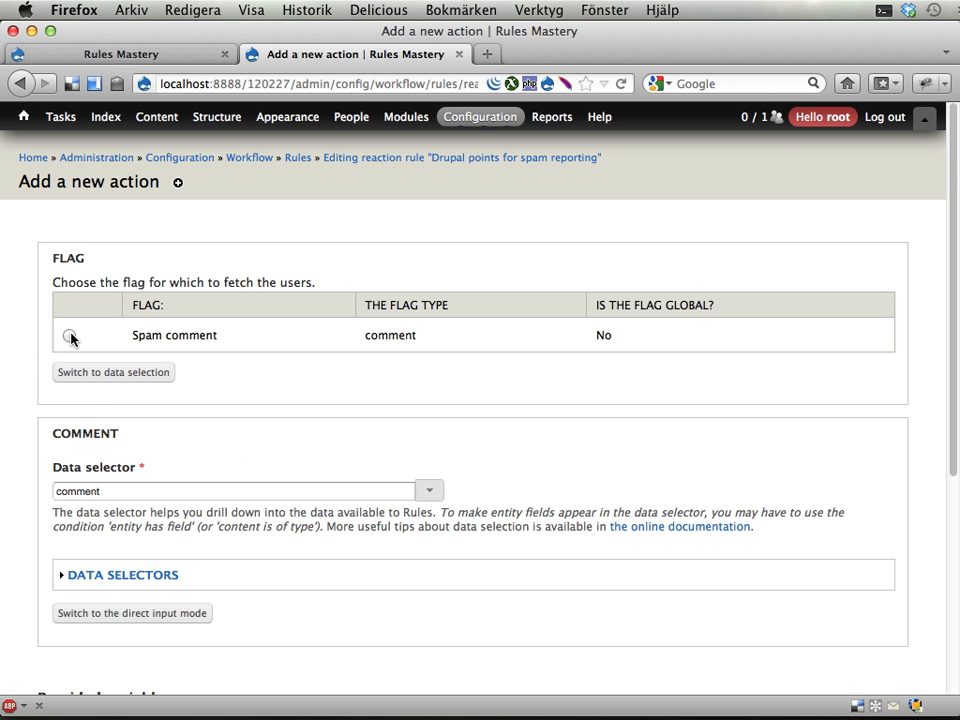
{"action": "left_click", "coordinate": [68, 336]}
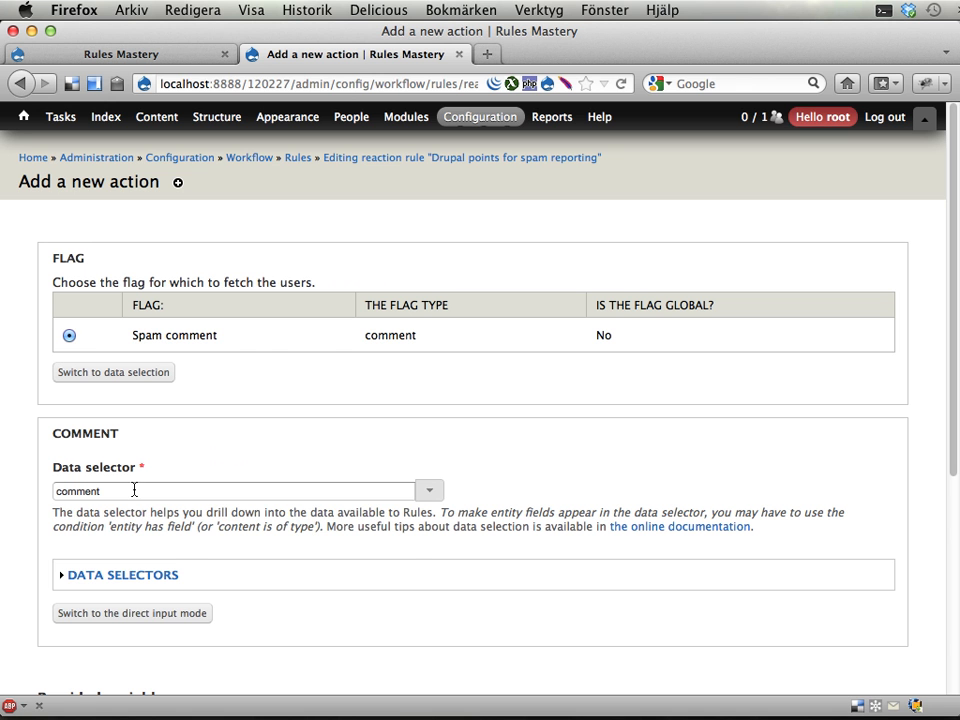
{"action": "left_click", "coordinate": [240, 490]}
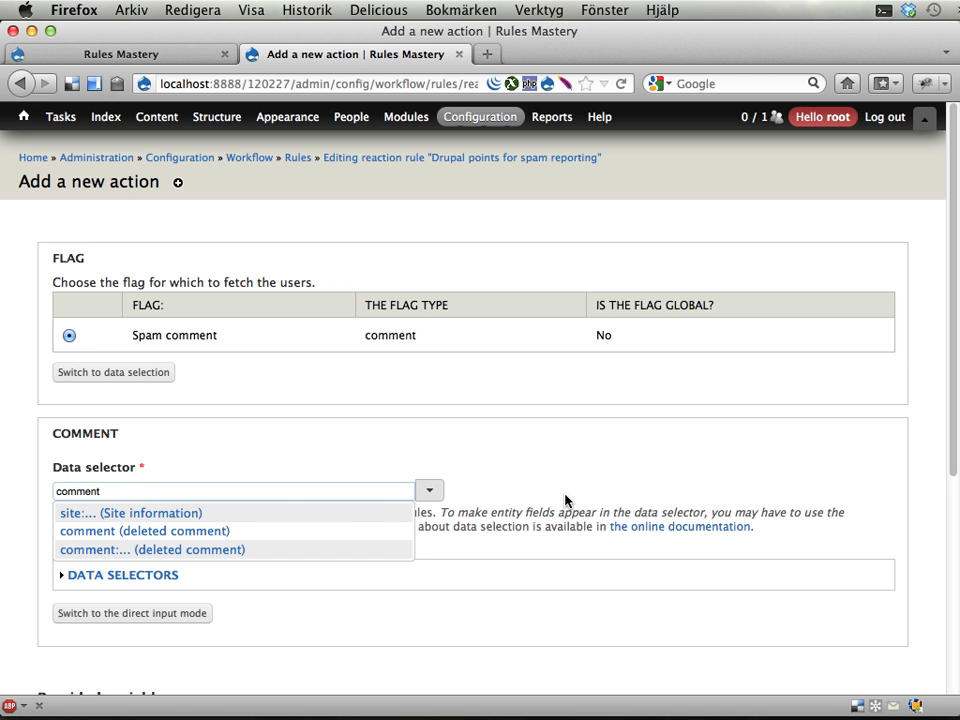
{"action": "scroll", "scroll_direction": "down", "scroll_amount": 3}
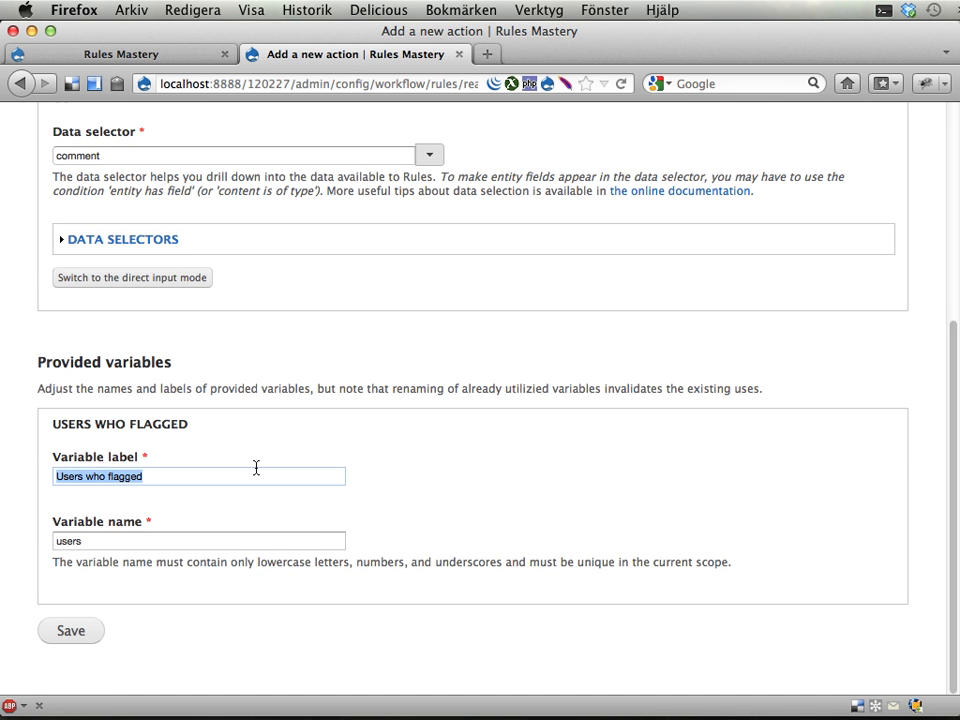
{"action": "type", "text": "Spamreporte"}
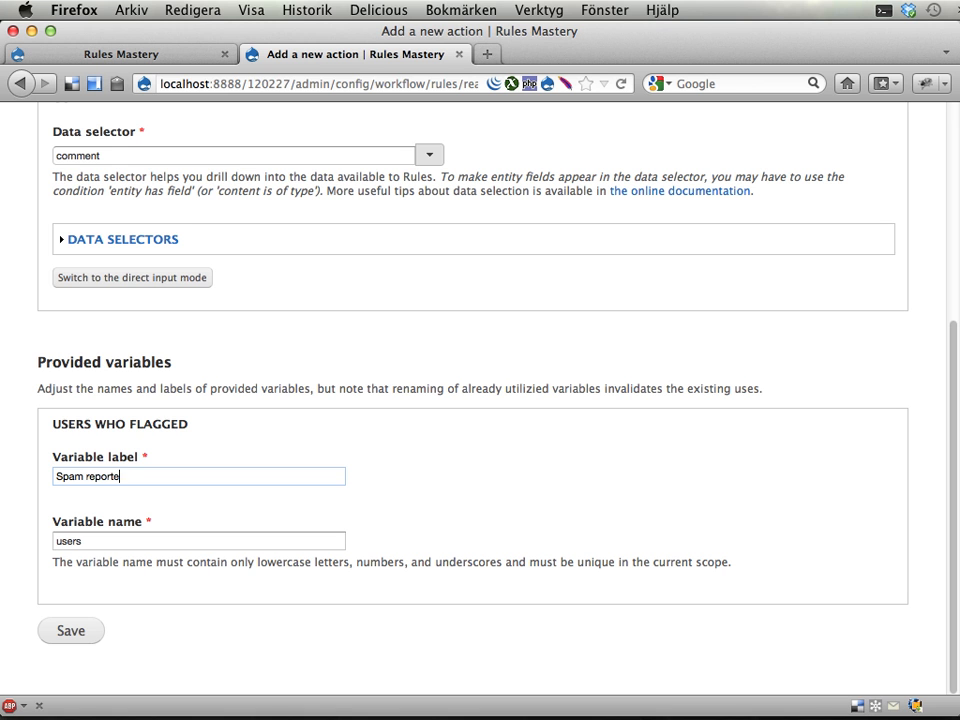
{"action": "type", "text": "reporte"}
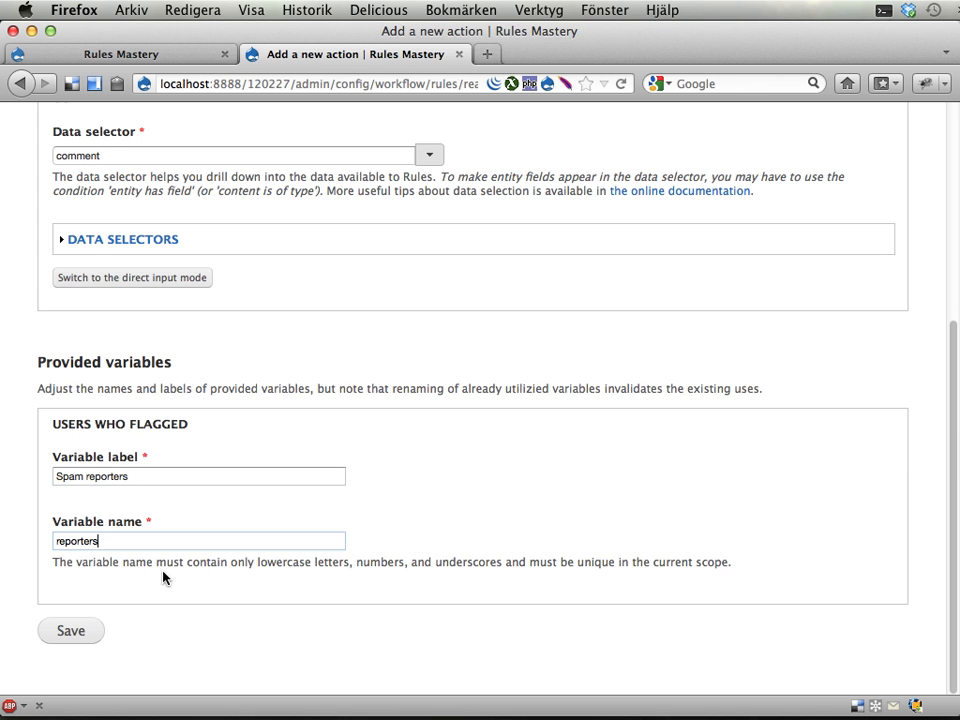
{"action": "left_click", "coordinate": [70, 630]}
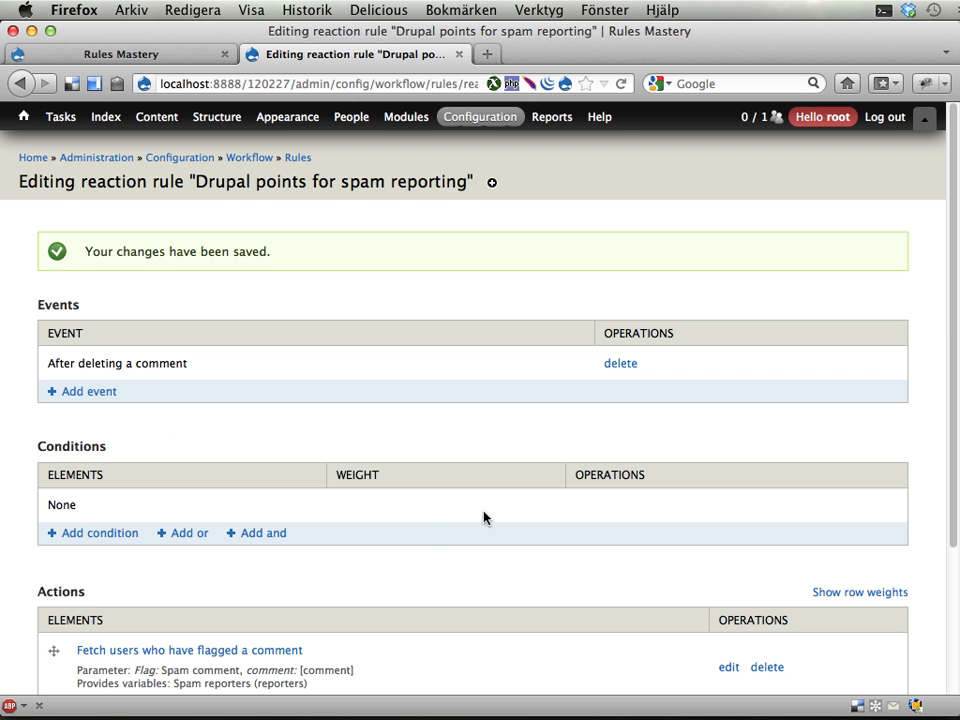
Start adding a loop to the rule's actions.
{"action": "scroll", "scroll_direction": "down", "scroll_amount": 3}
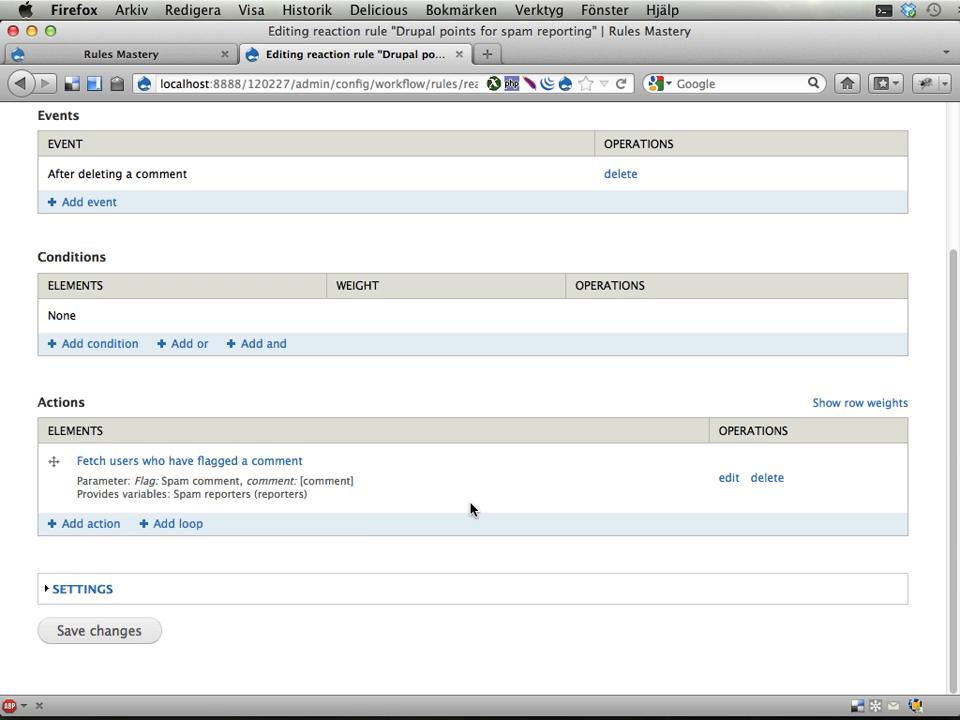
{"action": "left_click", "coordinate": [176, 524]}
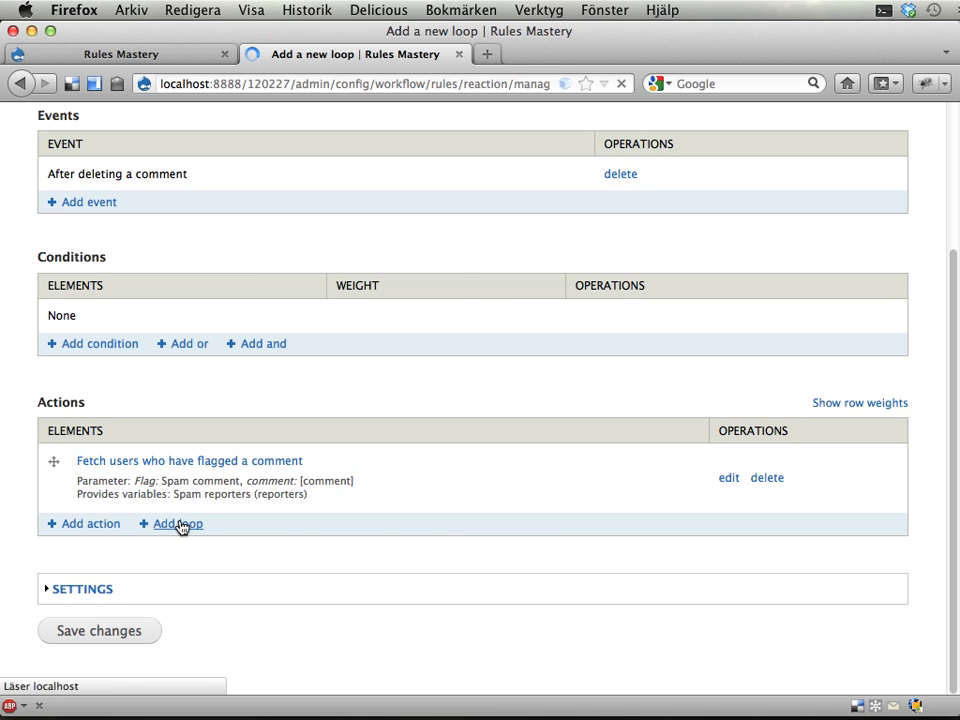
{"action": "left_click", "coordinate": [176, 524]}
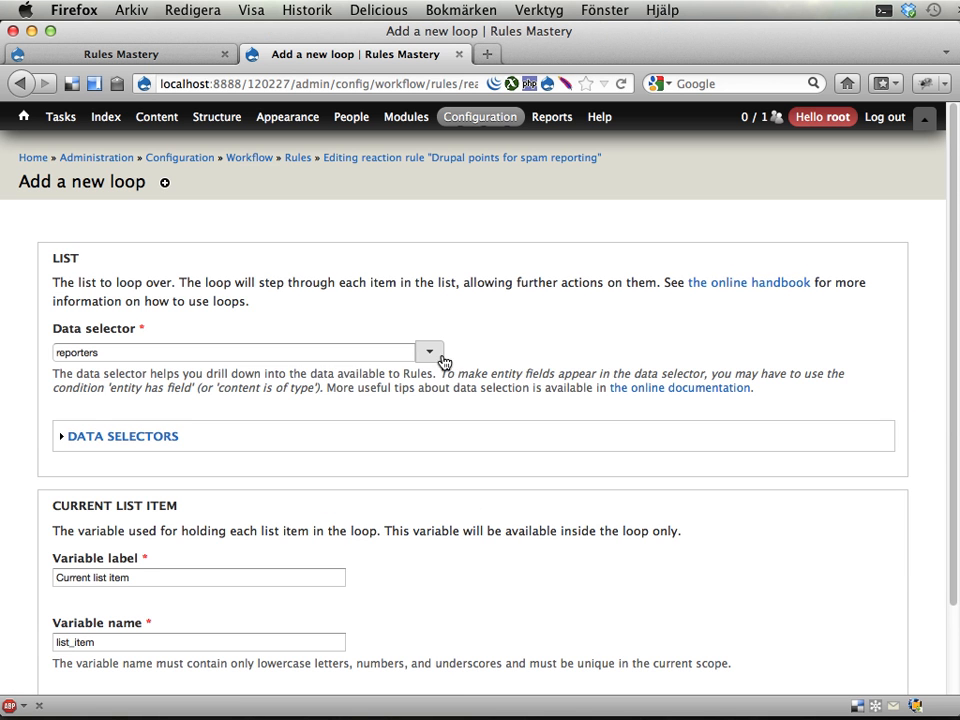
Loop over Spam reporters with current item Reporting user (reporting_user) and save.
{"action": "scroll", "scroll_direction": "down", "scroll_amount": 3}
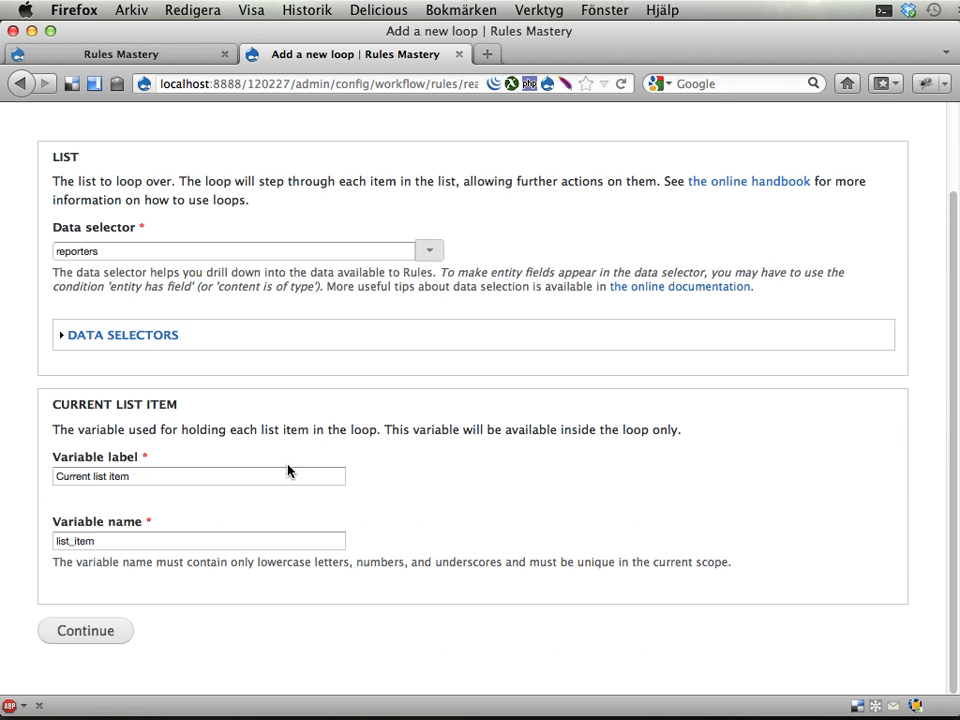
{"action": "type", "text": "Reporting user"}
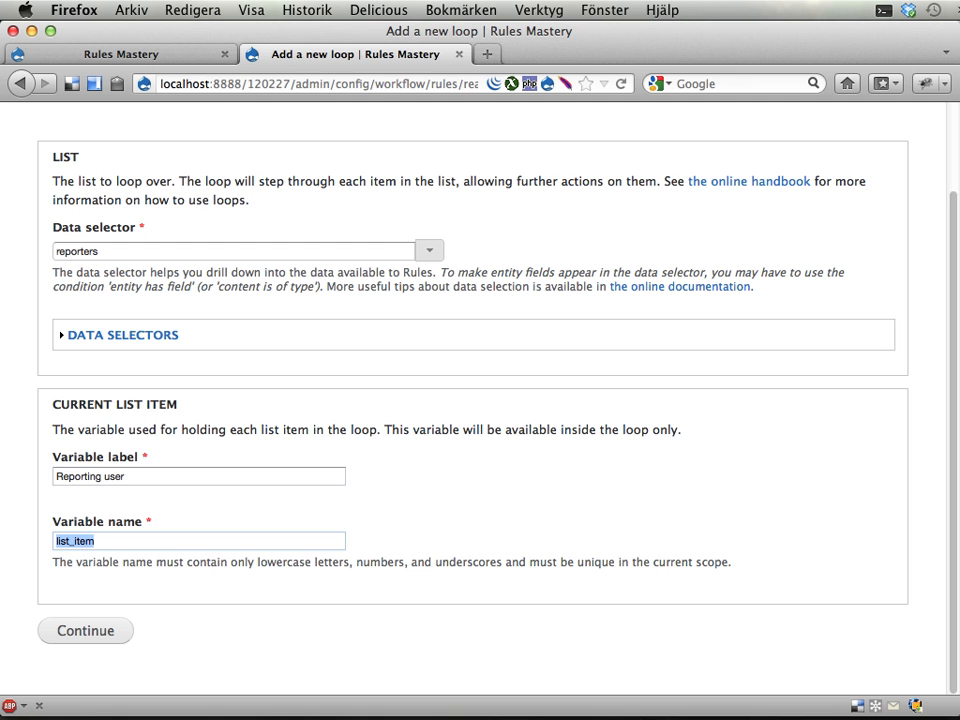
{"action": "mouse_move", "coordinate": [228, 472]}
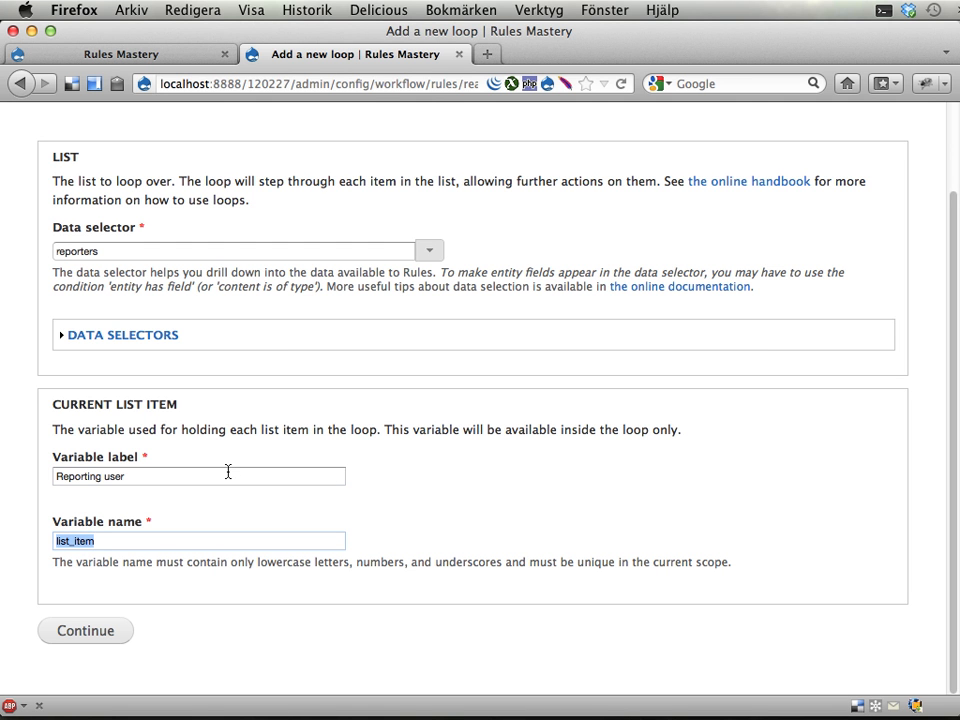
{"action": "mouse_move", "coordinate": [168, 502]}
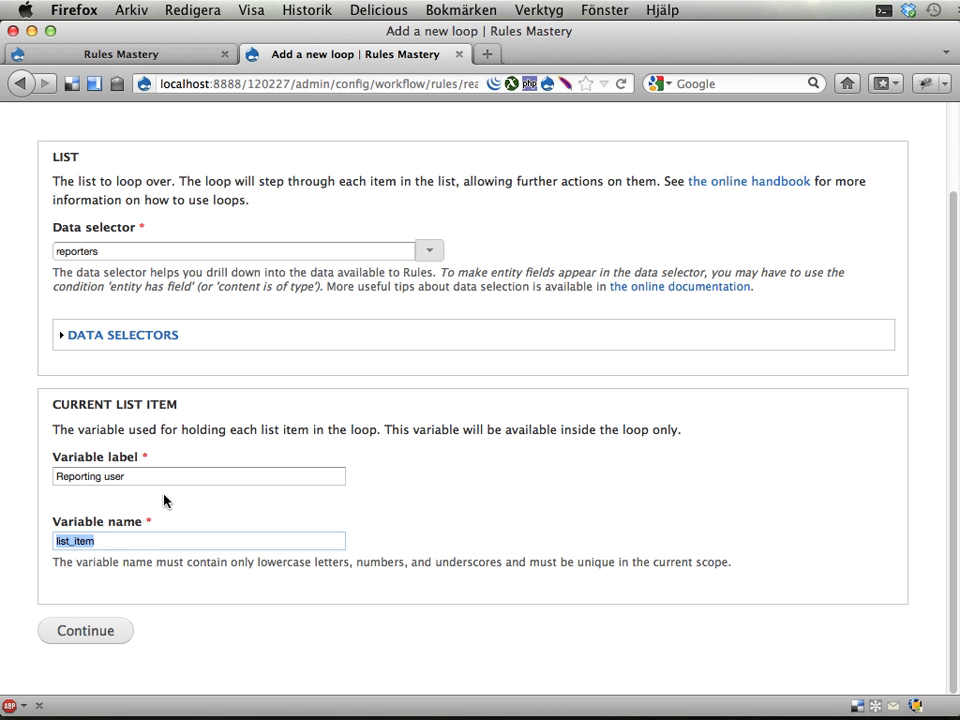
{"action": "type", "text": "reporterin"}
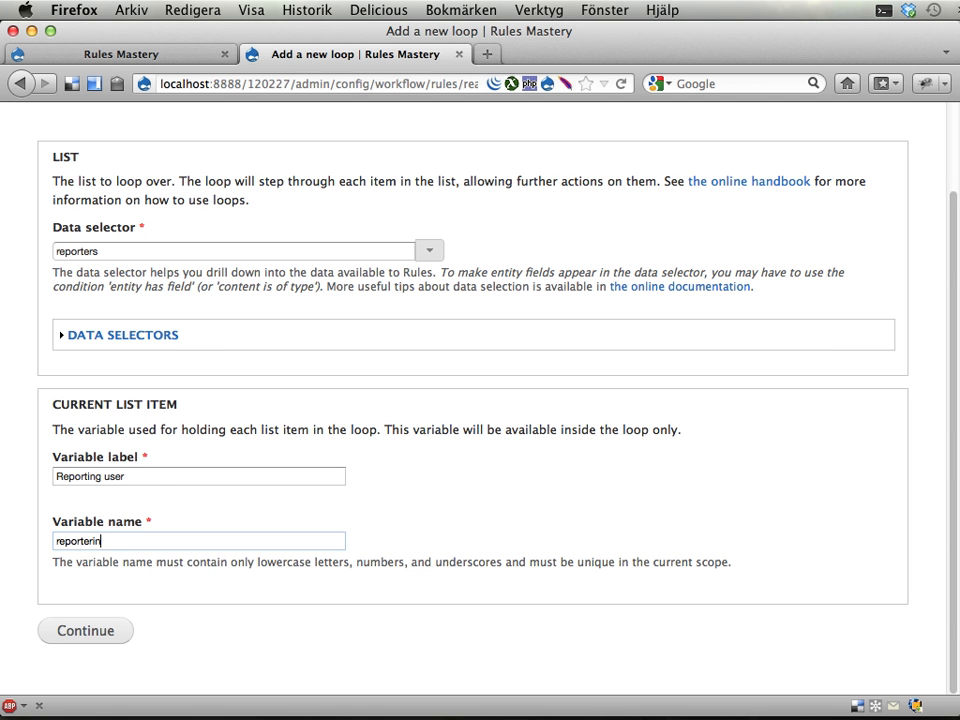
{"action": "type", "text": "reporting_use"}
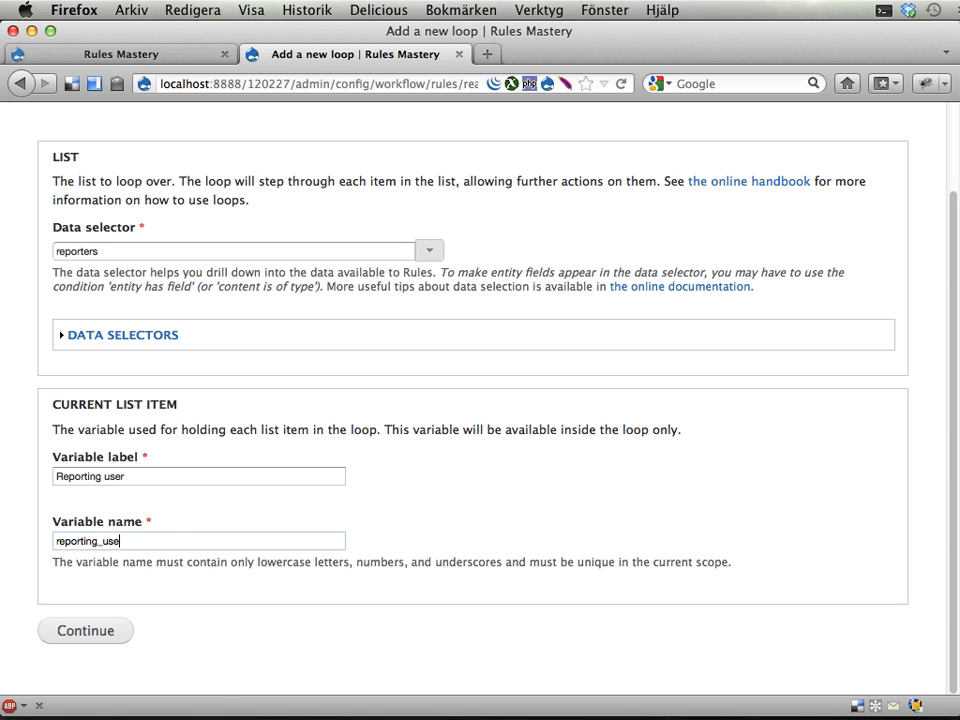
{"action": "left_click", "coordinate": [84, 630]}
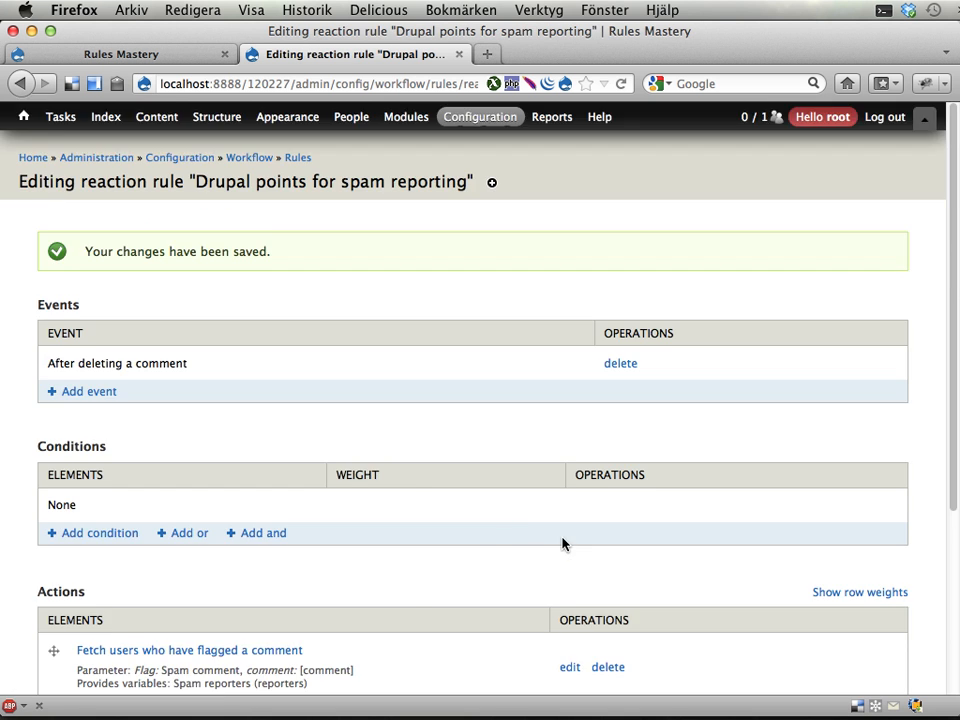
Inside the loop, add 'Rule set: Award Drupal points' targeting reporting-user with a points value, and save.
{"action": "scroll", "scroll_direction": "down", "scroll_amount": 3}
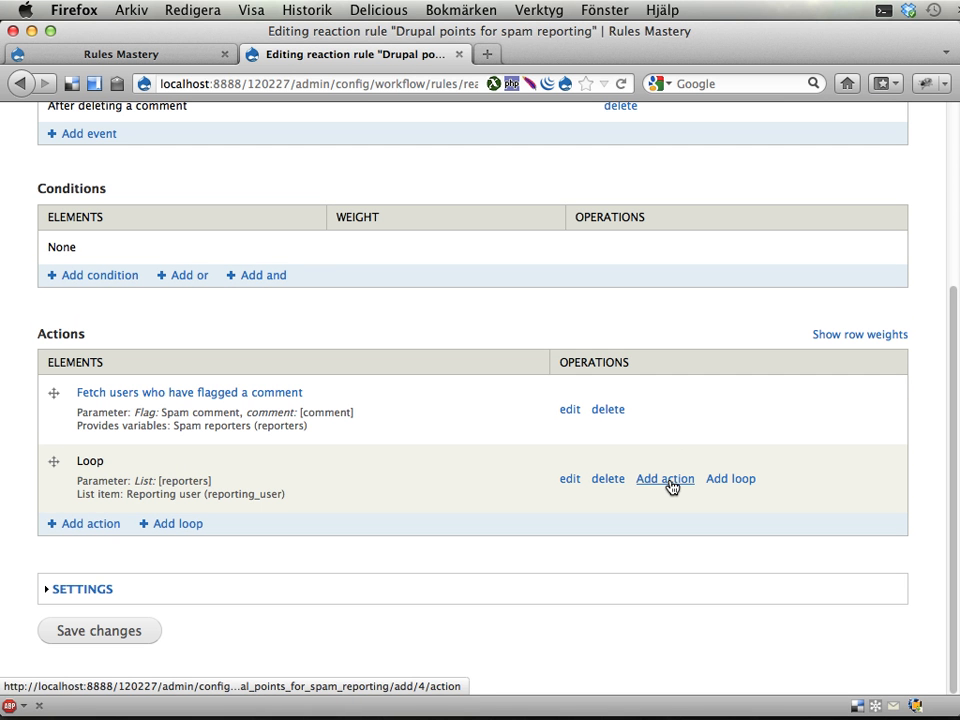
{"action": "left_click", "coordinate": [664, 478]}
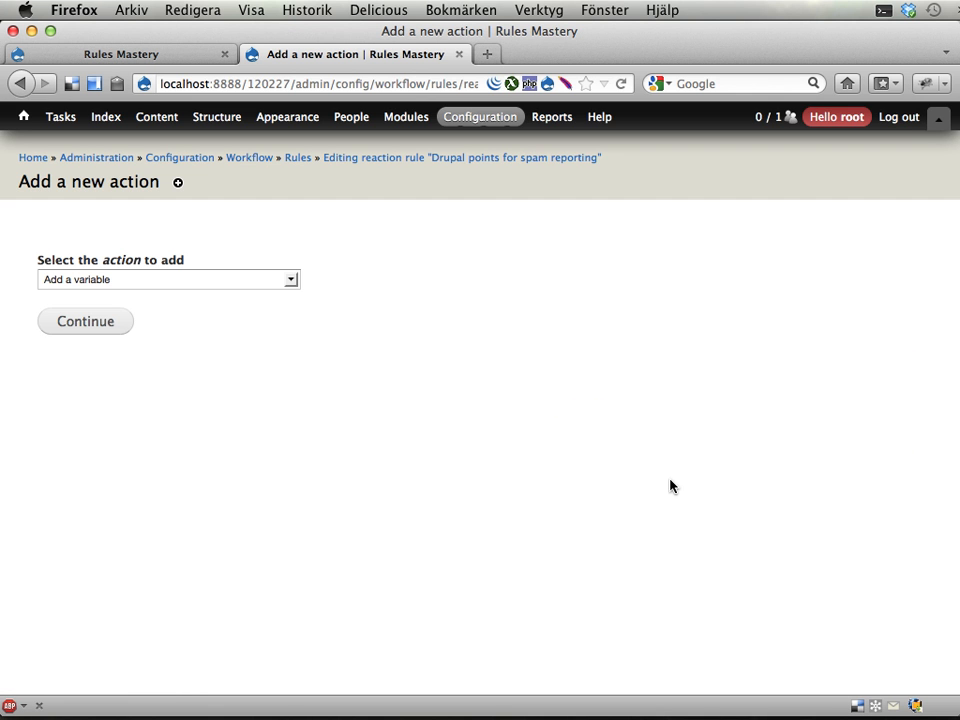
{"action": "left_click", "coordinate": [168, 280]}
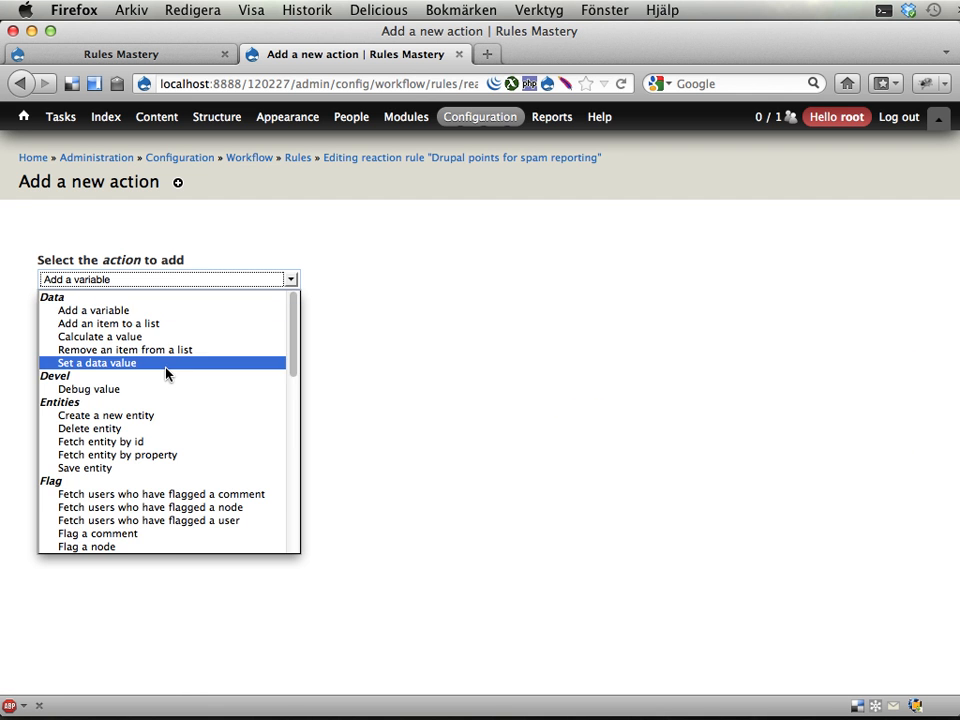
{"action": "scroll", "scroll_direction": "down", "scroll_amount": 3}
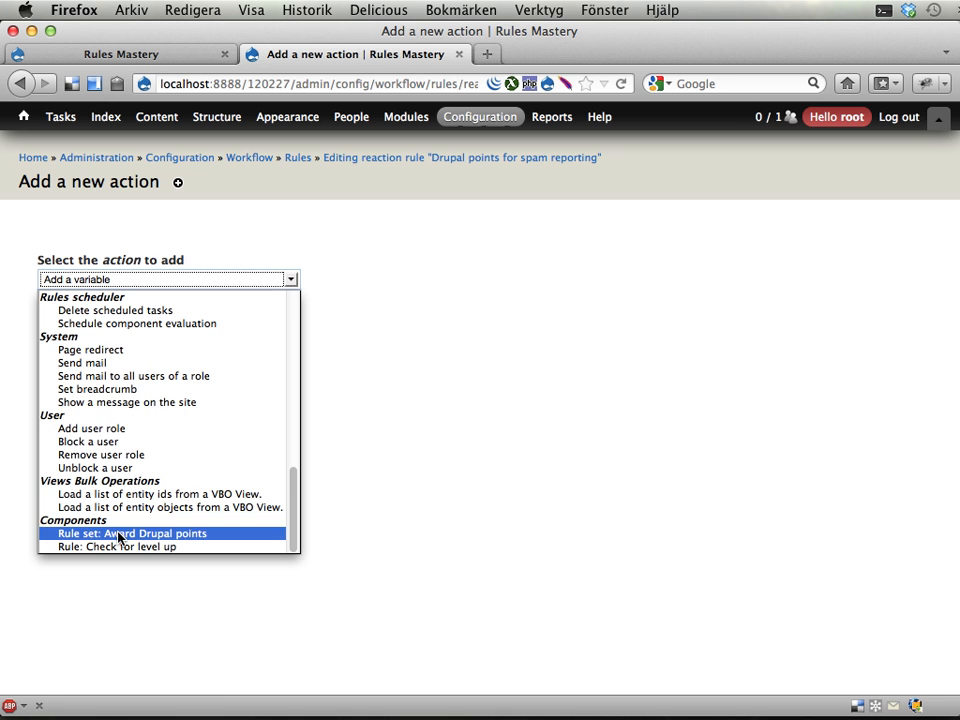
{"action": "left_click", "coordinate": [132, 532]}
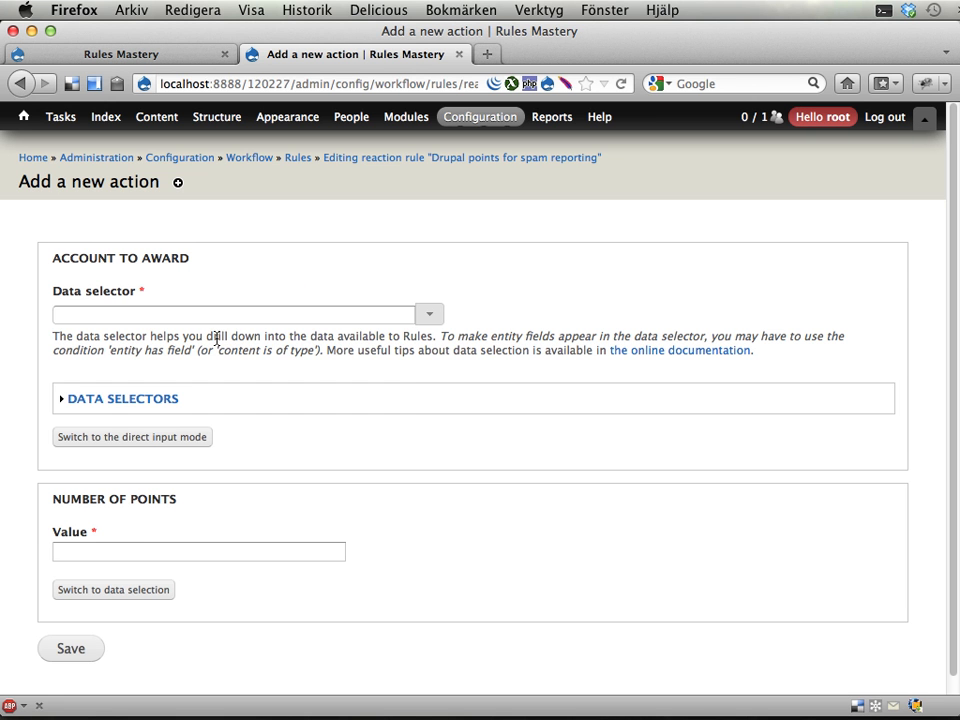
{"action": "left_click", "coordinate": [236, 312]}
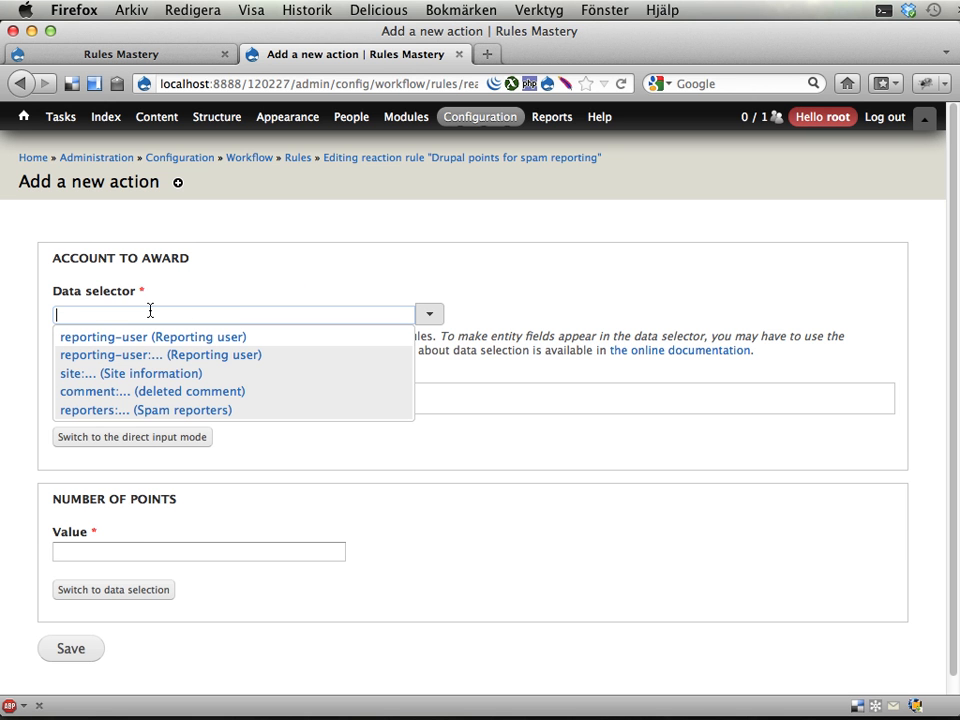
{"action": "left_click", "coordinate": [152, 336]}
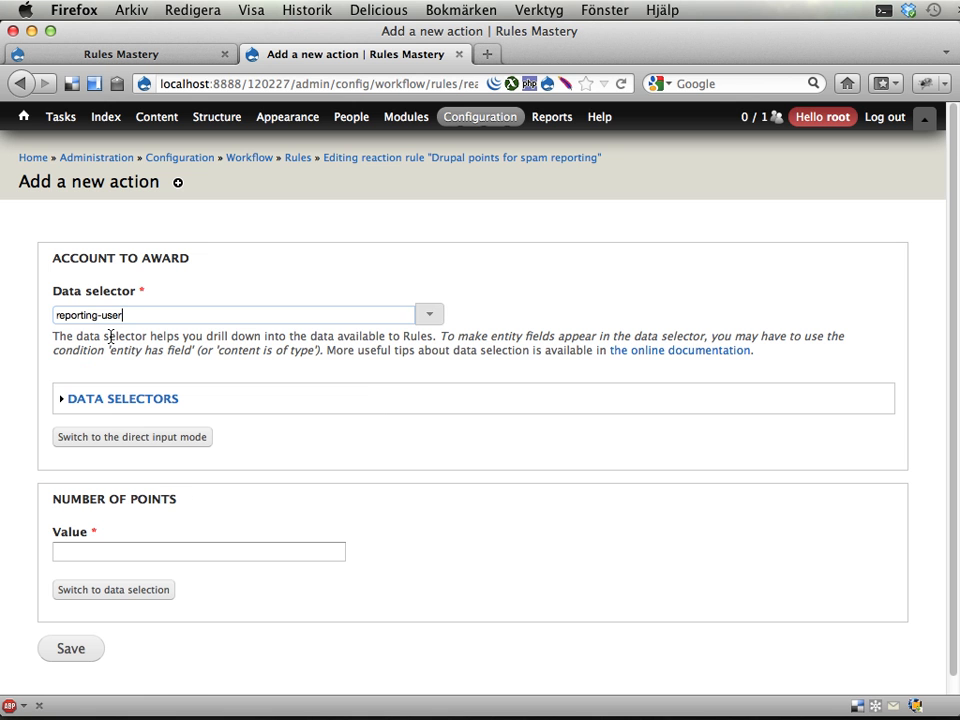
{"action": "left_click", "coordinate": [200, 552]}
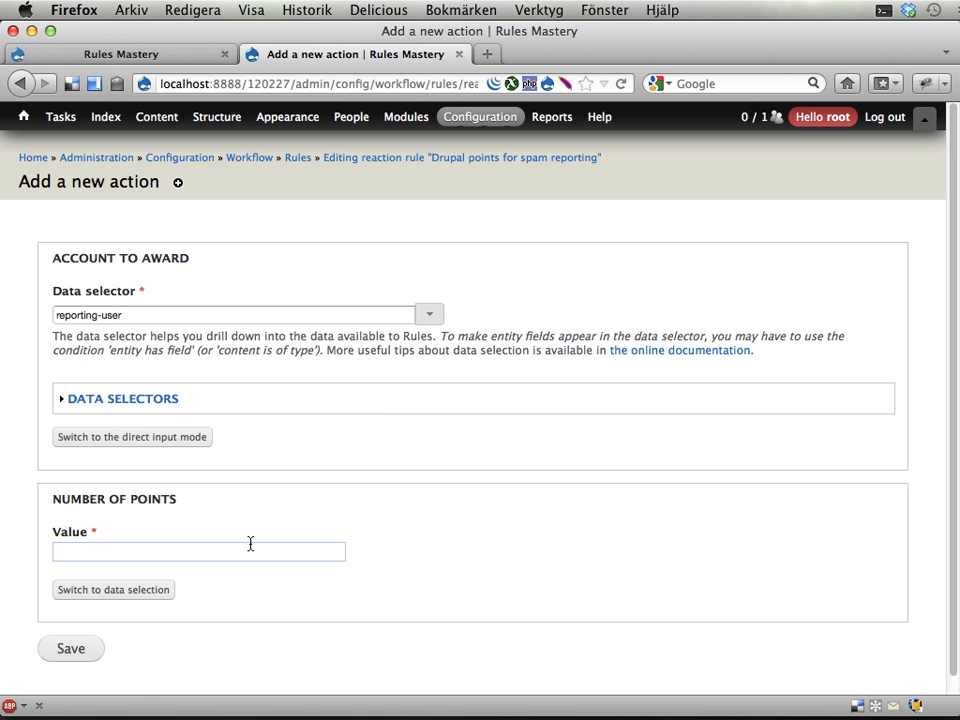
{"action": "left_click", "coordinate": [70, 648]}
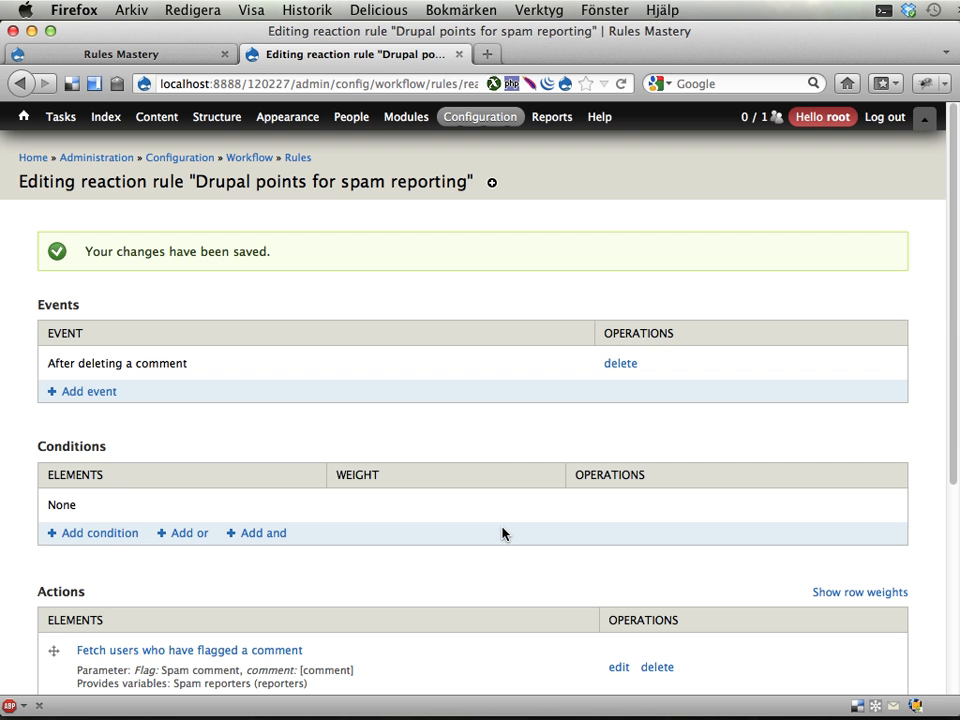
{"action": "mouse_move", "coordinate": [494, 532]}
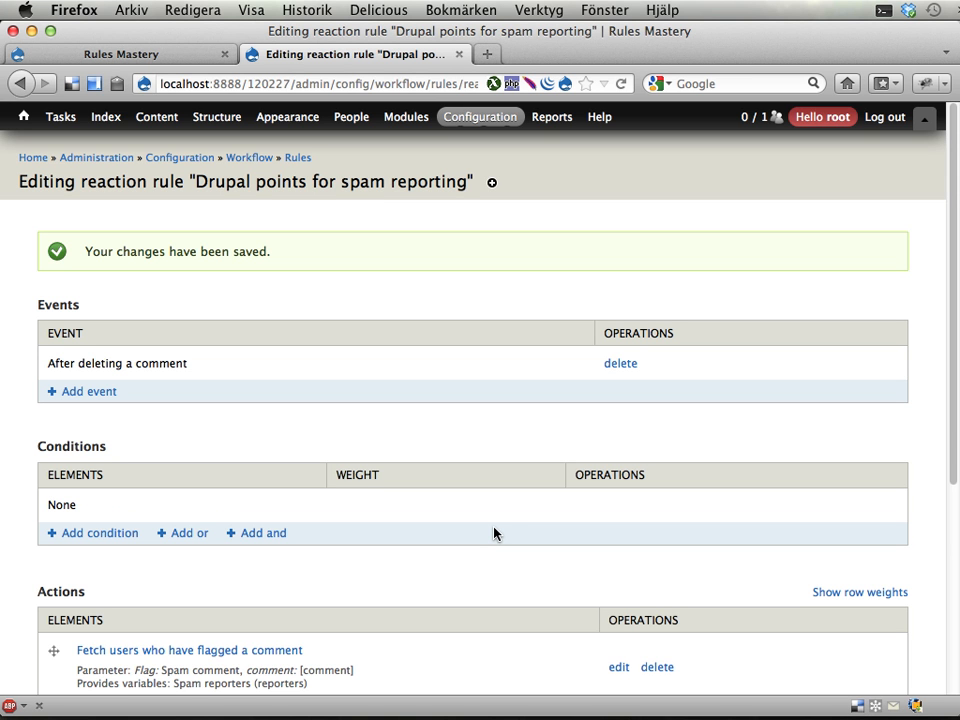
{"action": "mouse_move", "coordinate": [504, 526]}
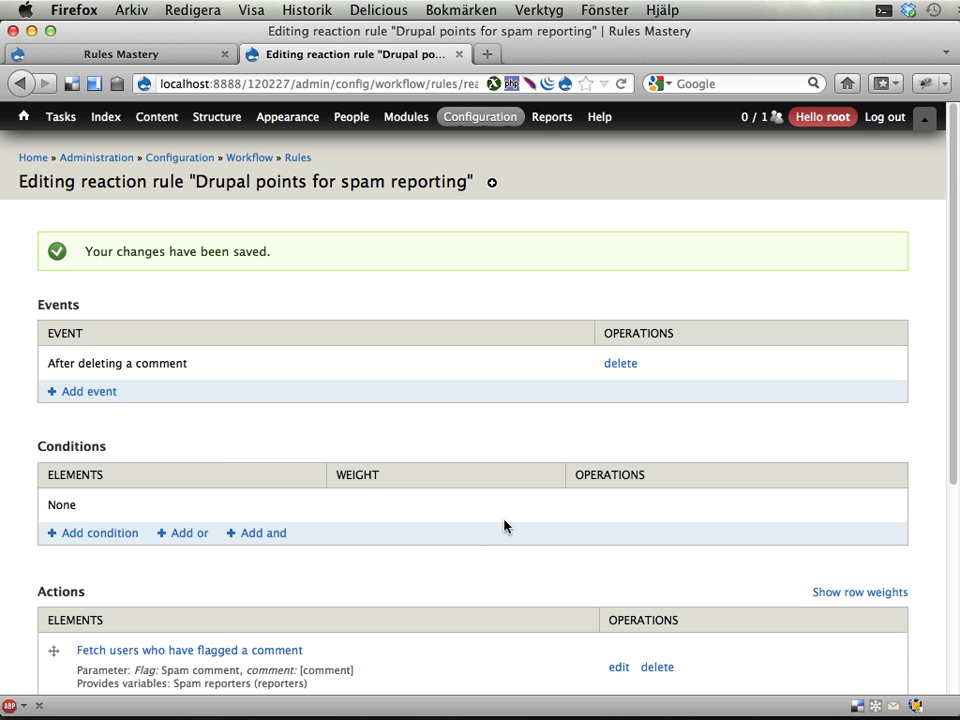
{"action": "mouse_move", "coordinate": [412, 430]}
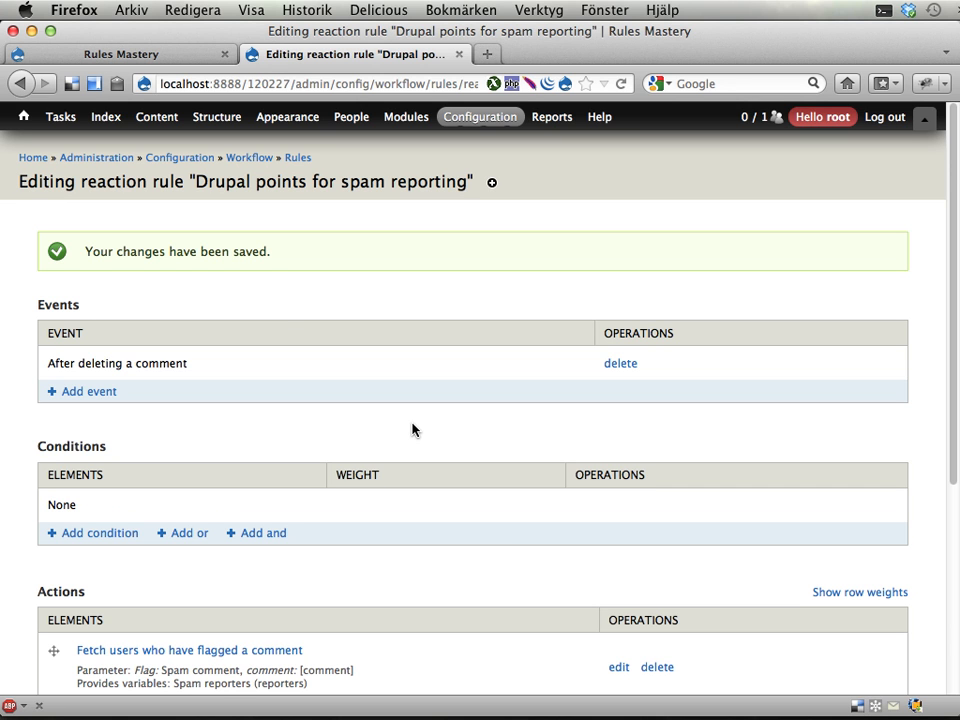
Bring up the Content administration options with the Comments submenu.
{"action": "left_click", "coordinate": [156, 116]}
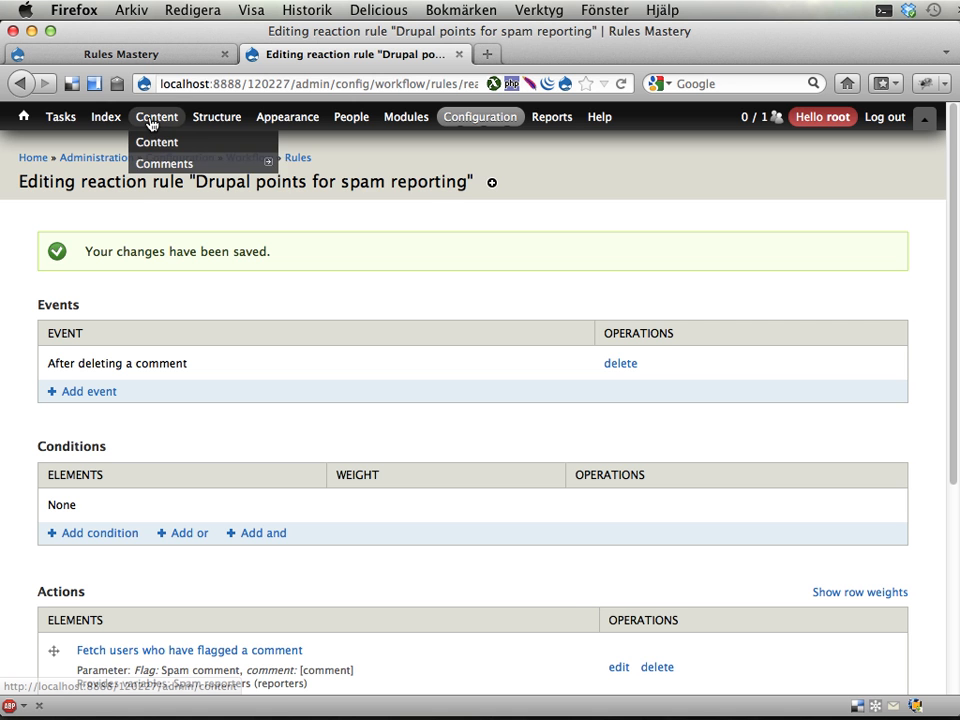
{"action": "mouse_move", "coordinate": [164, 164]}
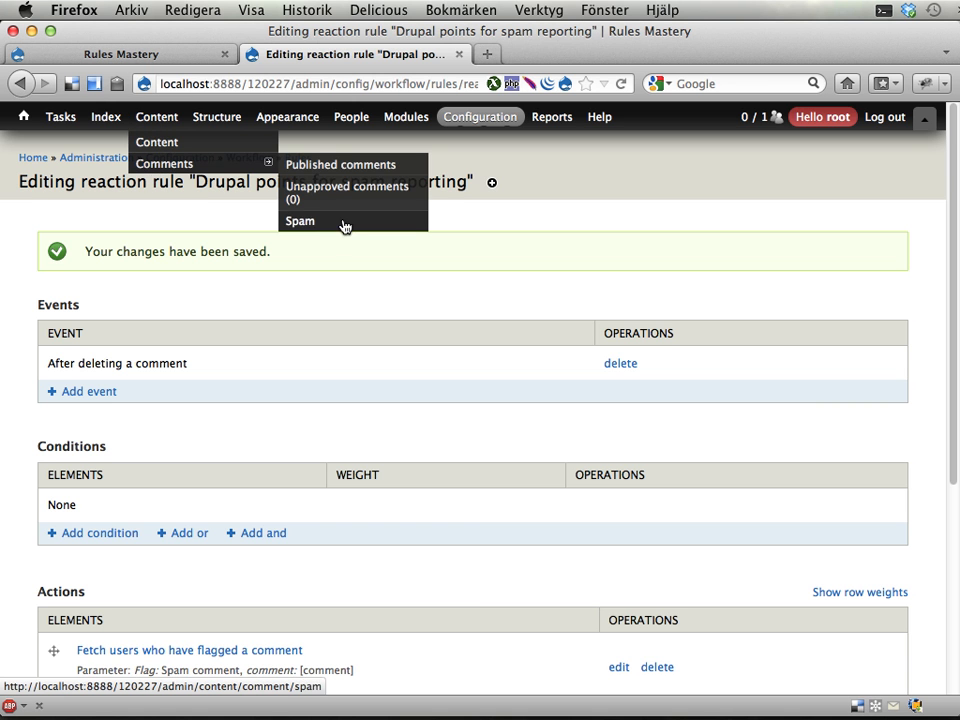
Go to the Spam comments list showing the two flagged comments.
{"action": "left_click", "coordinate": [300, 220]}
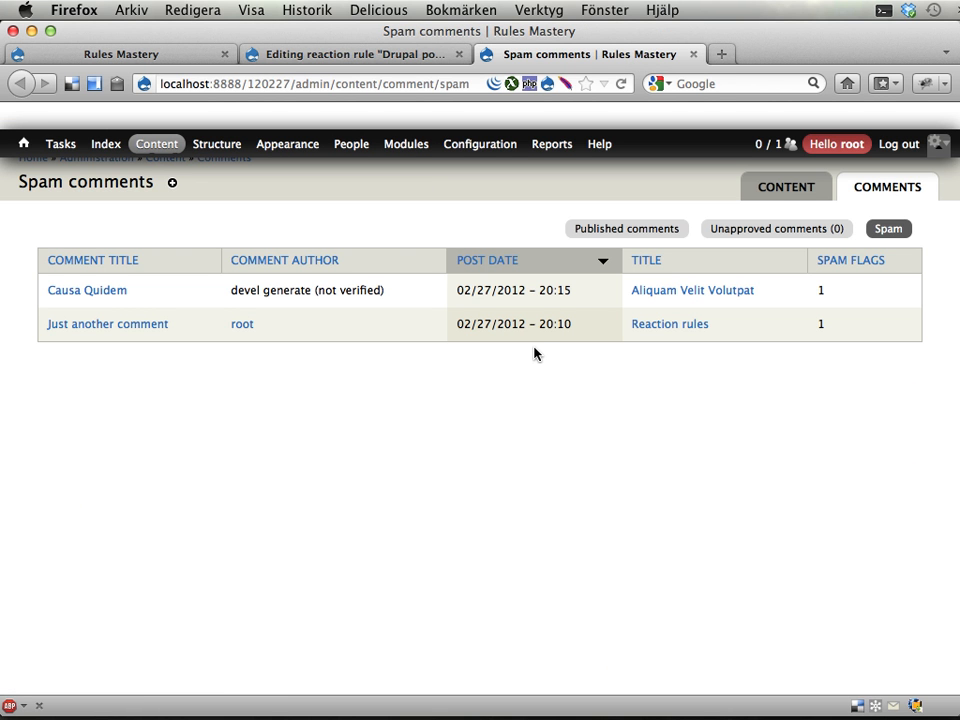
{"action": "mouse_move", "coordinate": [108, 324]}
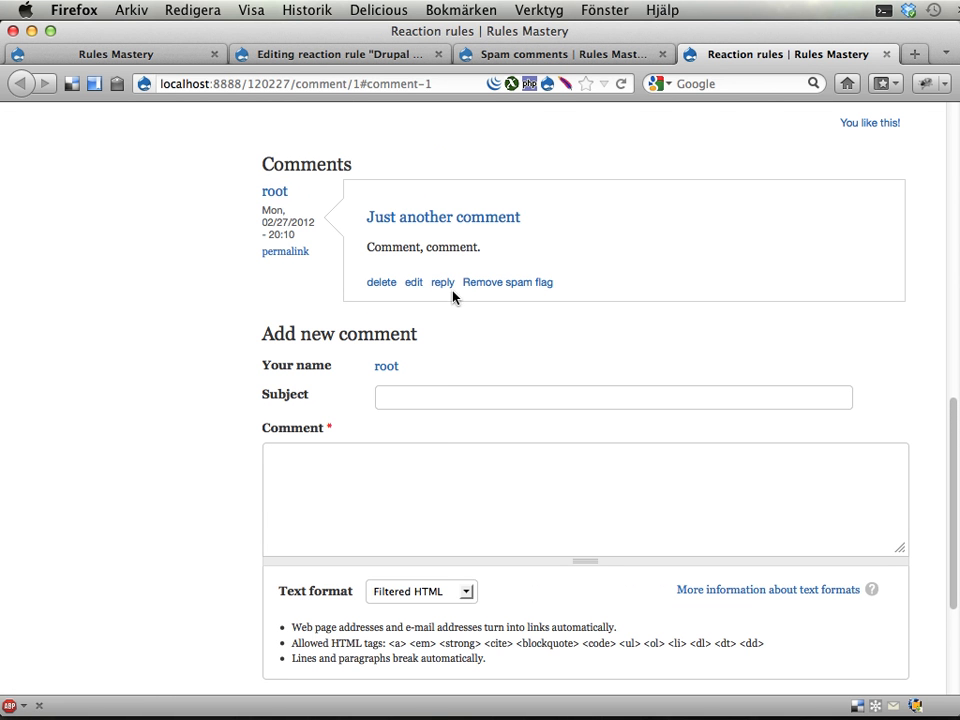
{"action": "mouse_move", "coordinate": [430, 290]}
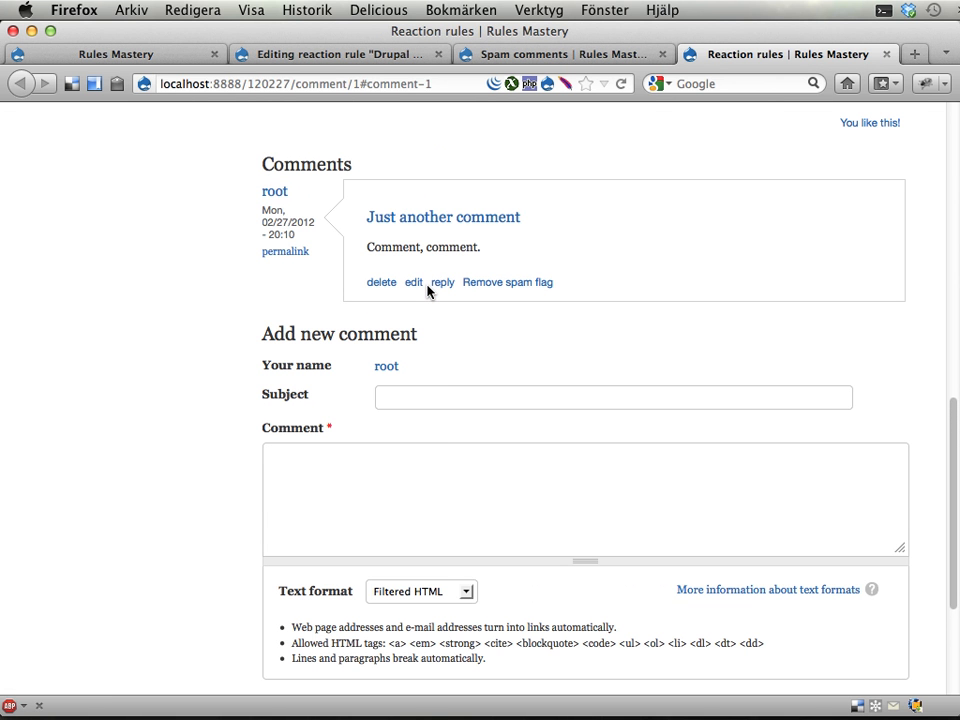
{"action": "mouse_move", "coordinate": [506, 282]}
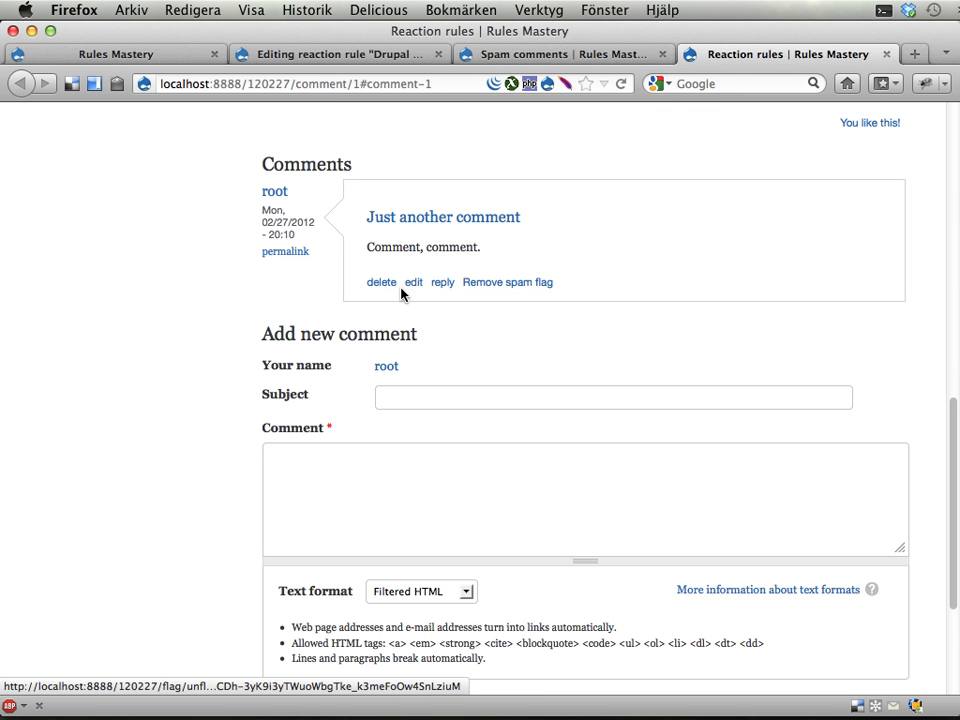
{"action": "mouse_move", "coordinate": [628, 328]}
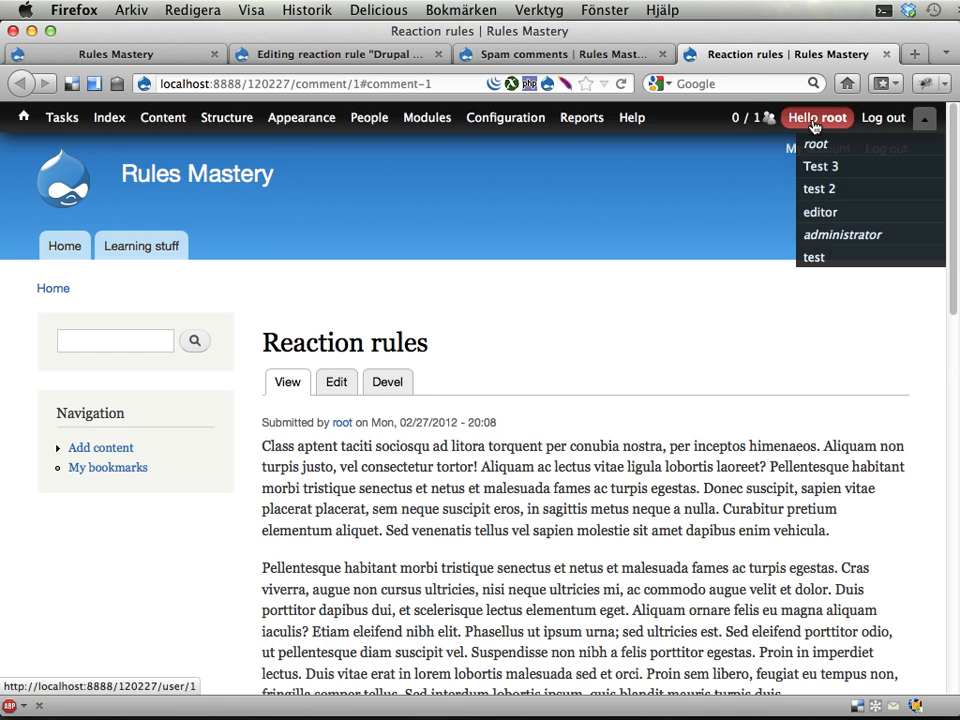
Check root's profile points, then delete the flagged comment 'Just another comment' and confirm.
{"action": "left_click", "coordinate": [816, 144]}
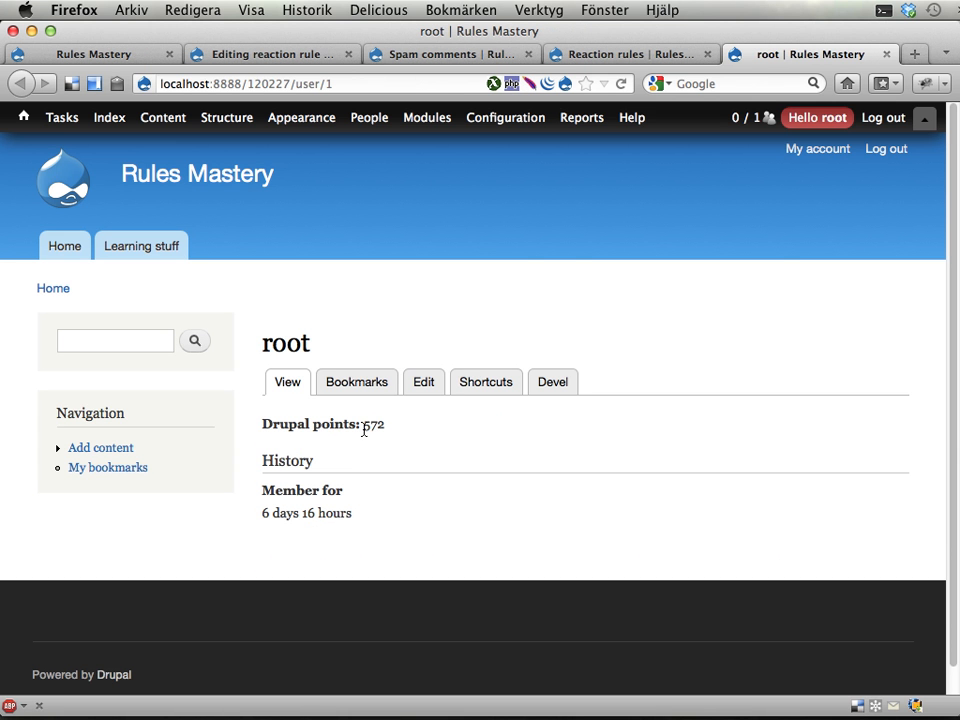
{"action": "left_click", "coordinate": [632, 54]}
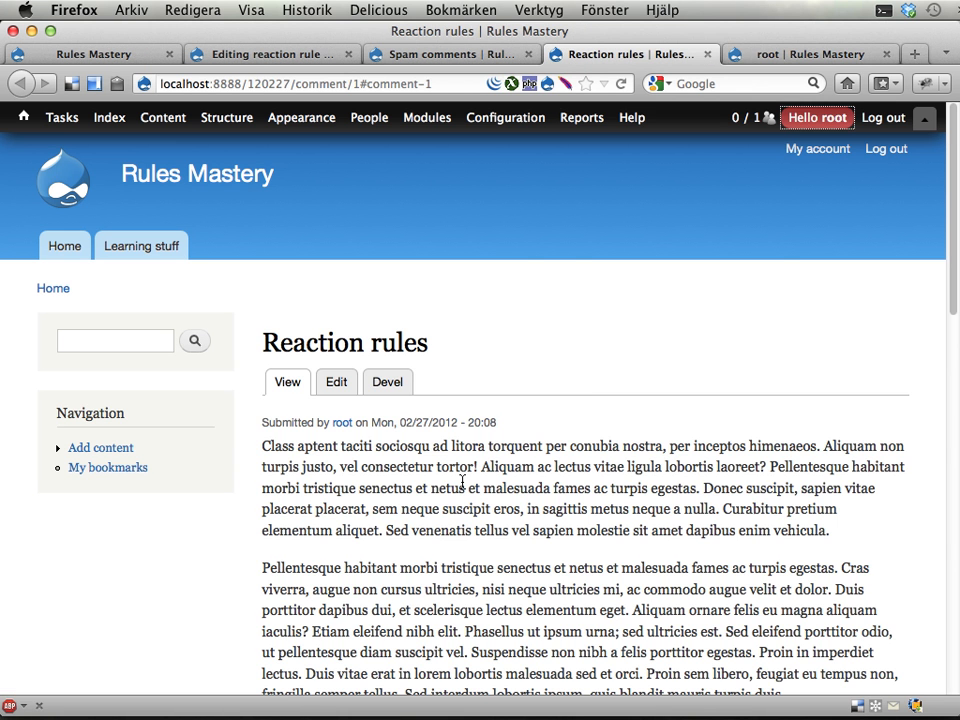
{"action": "scroll", "scroll_direction": "down", "scroll_amount": 3}
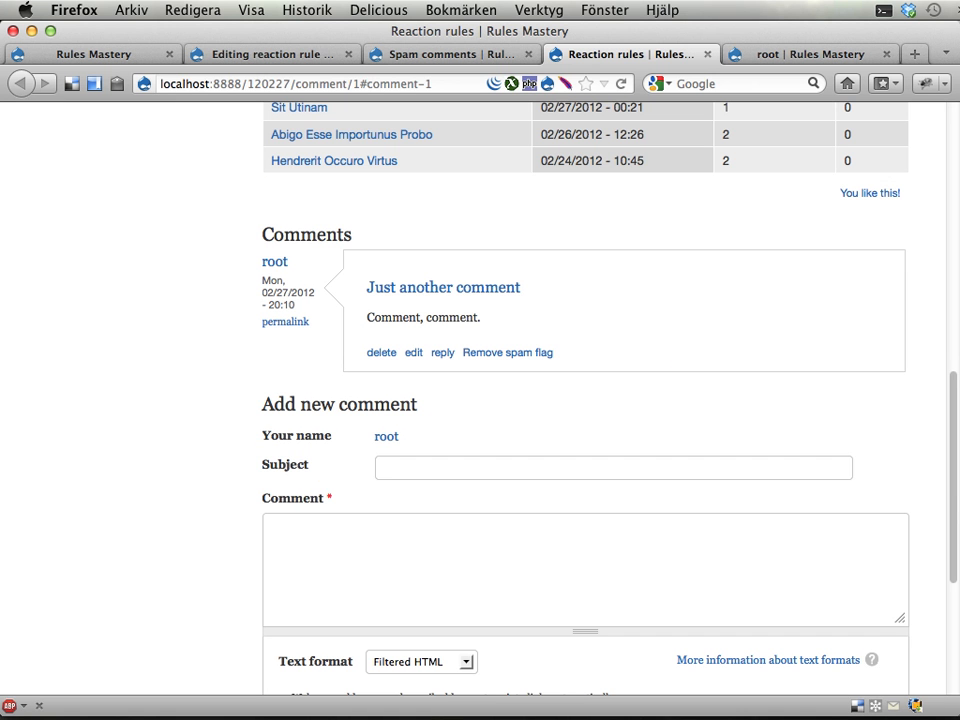
{"action": "left_click", "coordinate": [380, 352]}
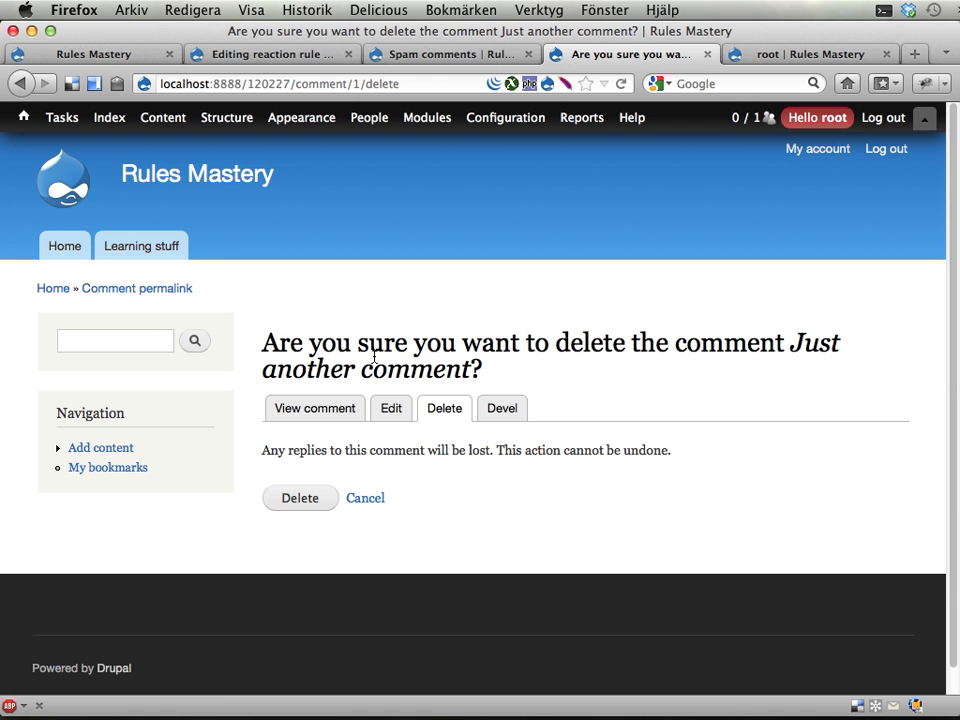
{"action": "left_click", "coordinate": [300, 498]}
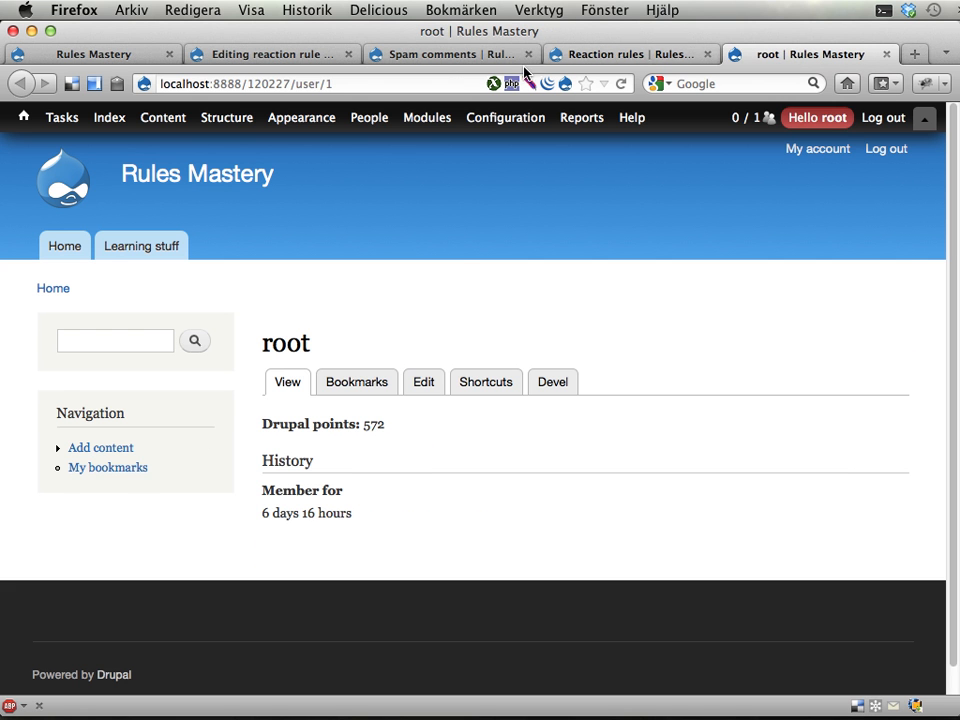
Return to the Rules Mastery front page listing the tutorials.
{"action": "left_click", "coordinate": [64, 244]}
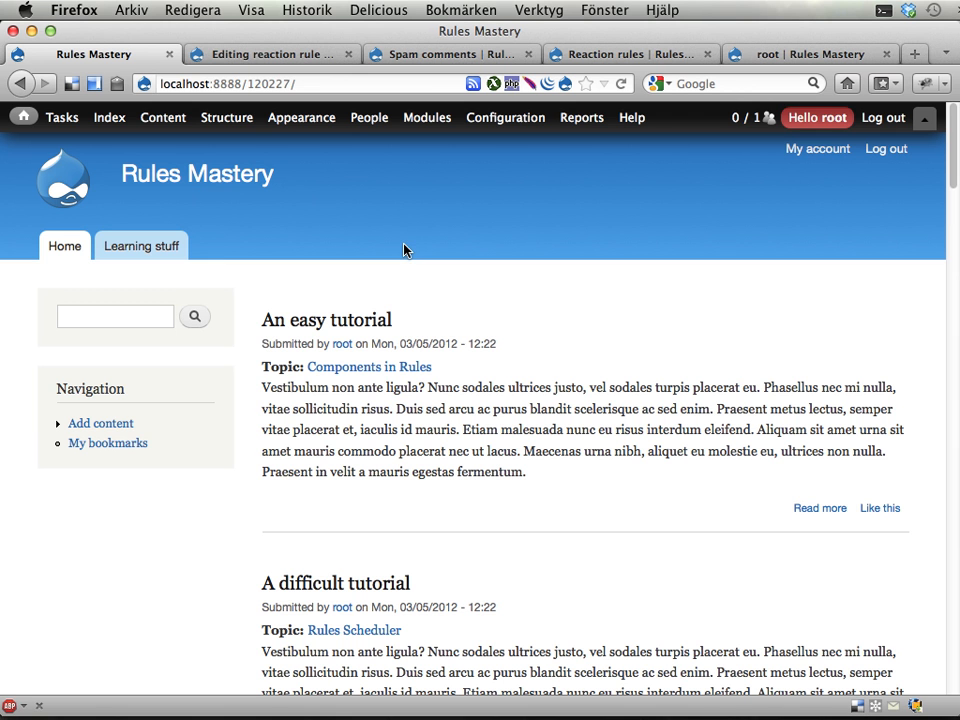
{"action": "mouse_move", "coordinate": [738, 240]}
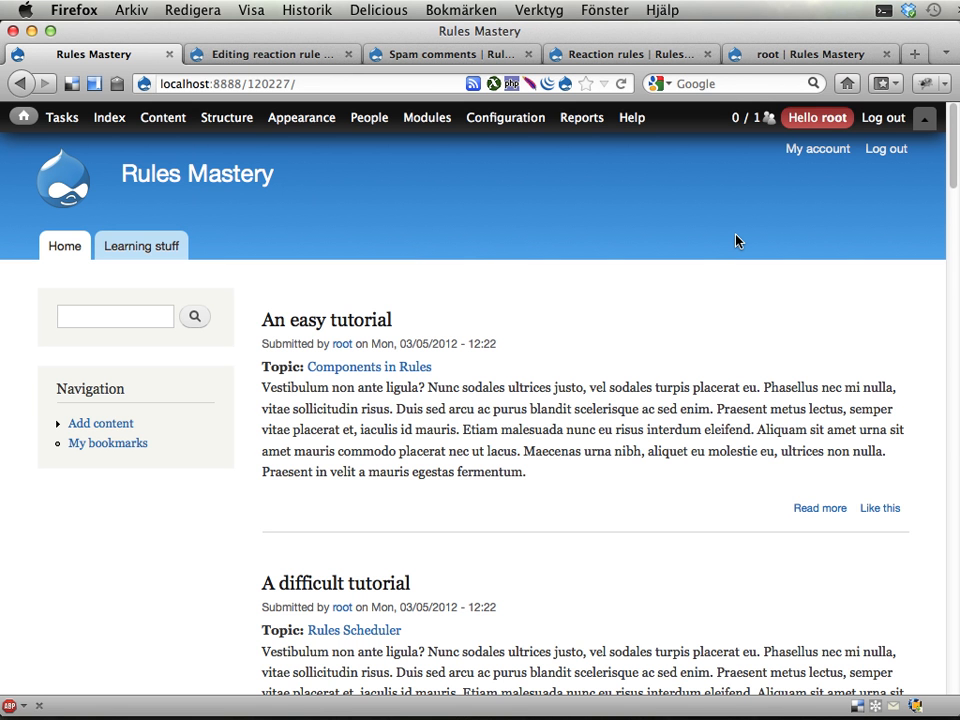